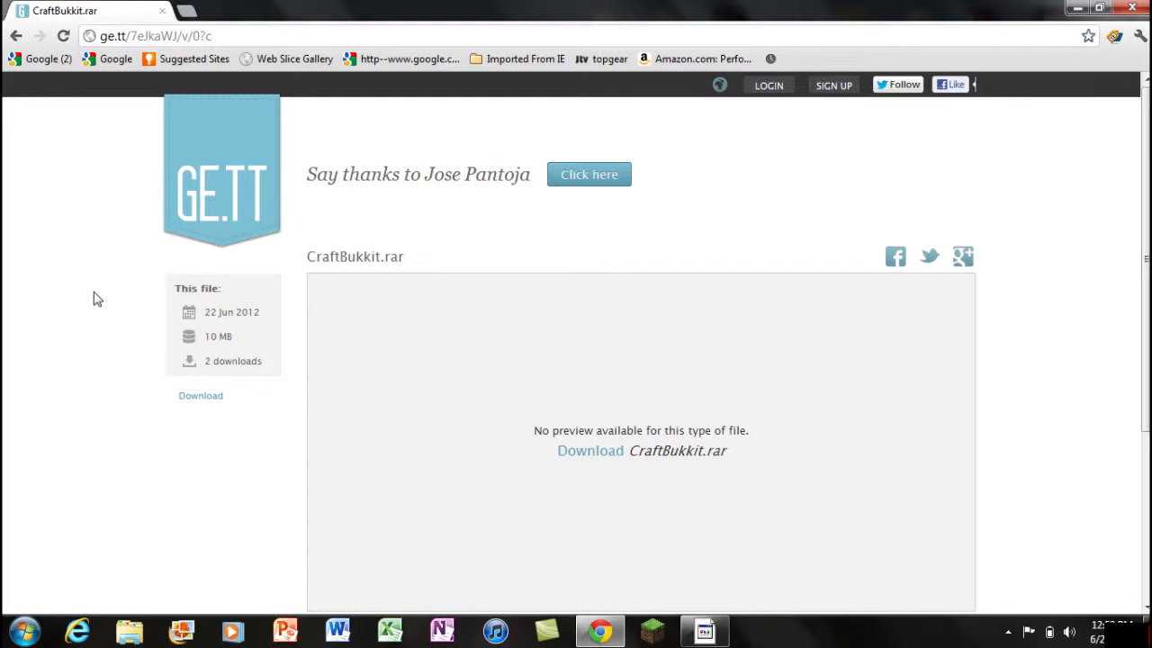
mouse_move(101, 262)
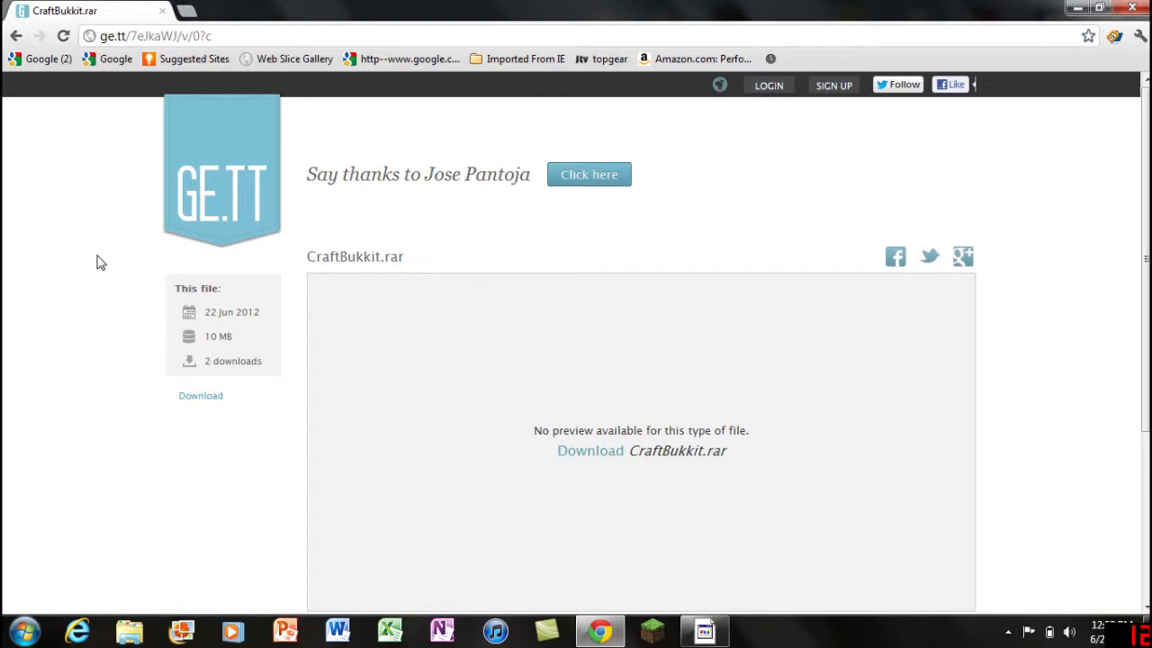
mouse_move(97, 226)
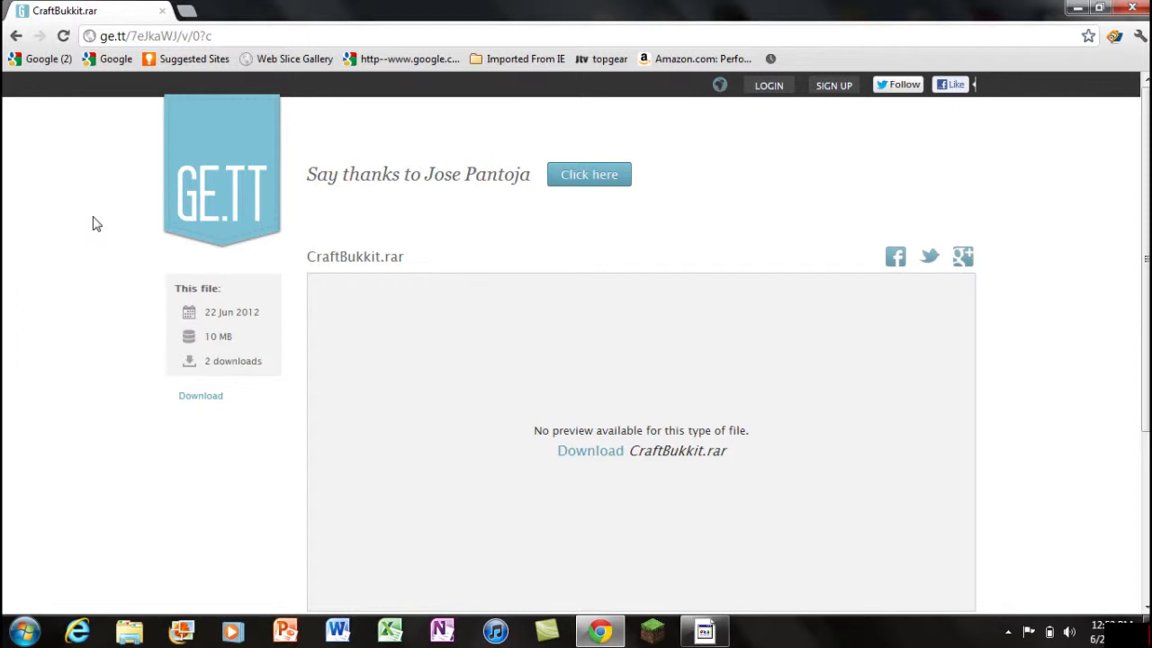
mouse_move(98, 207)
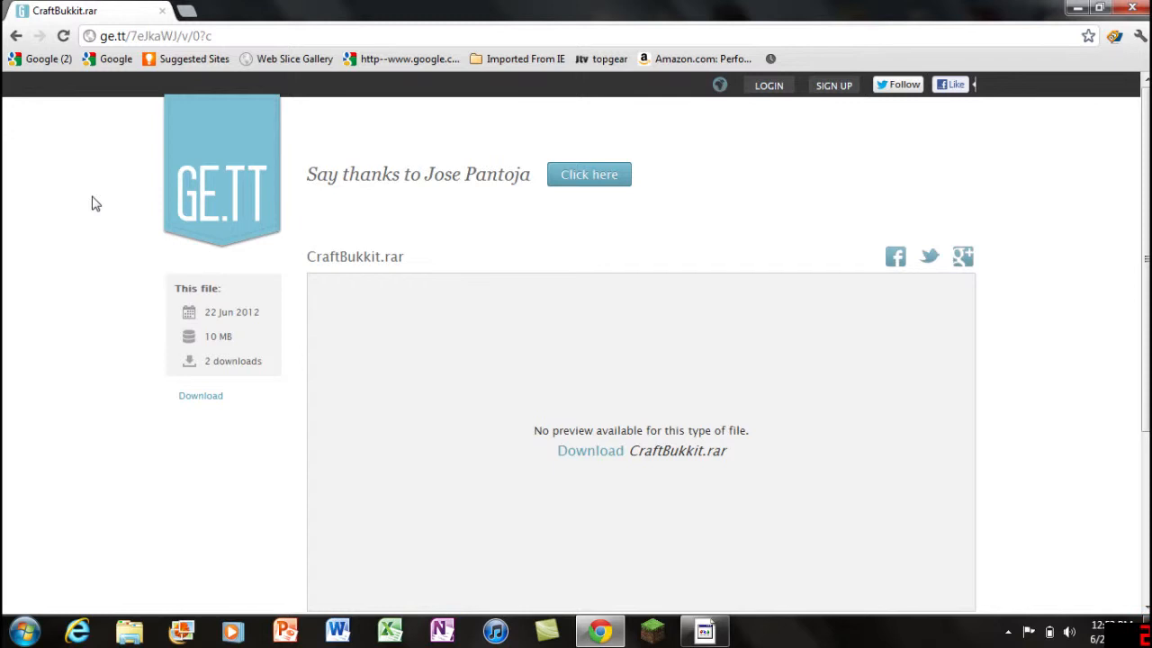
mouse_move(296, 228)
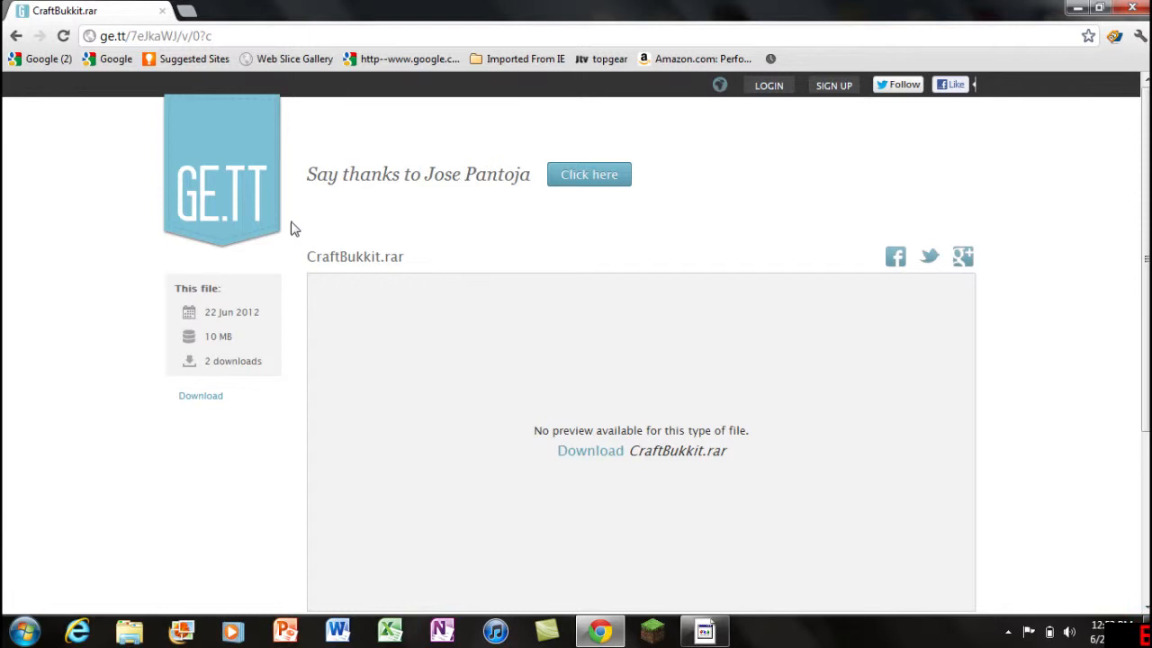
mouse_move(589, 450)
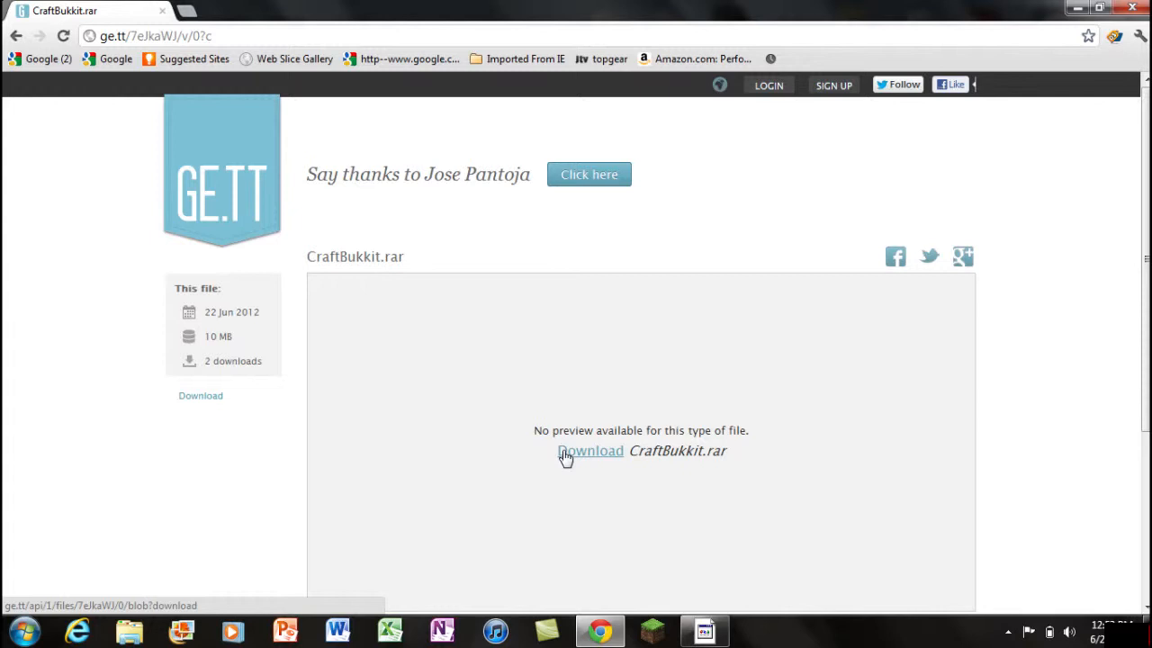
mouse_move(376, 295)
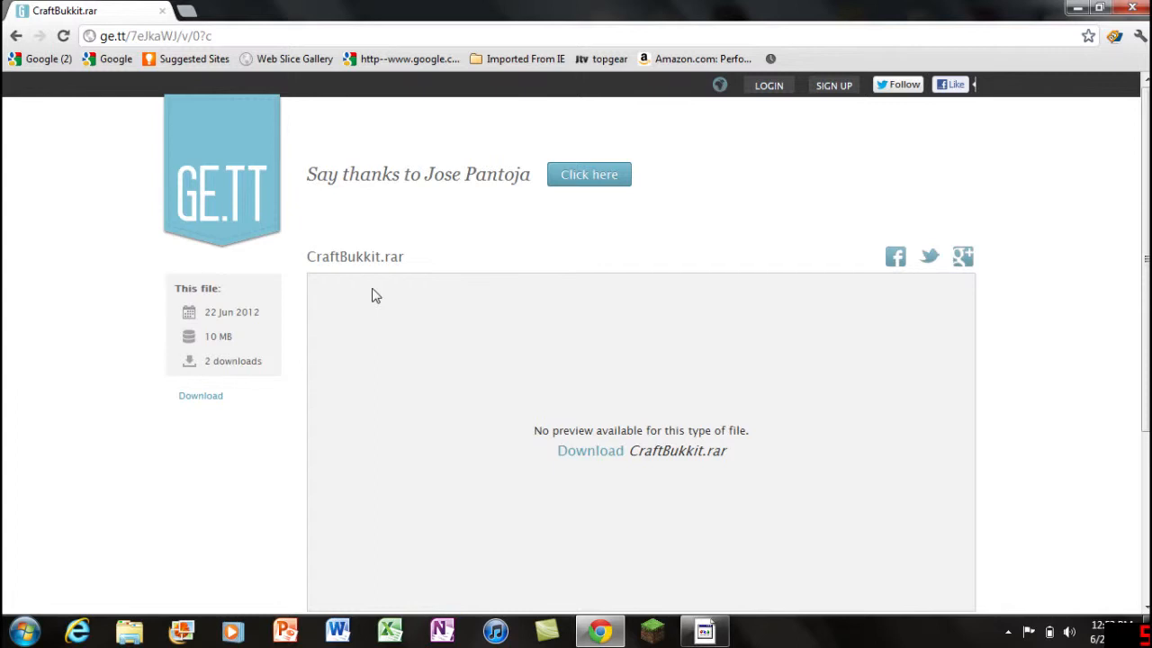
- Start downloading the 10.3 MB CraftBukkit.rar archive from its ge.tt page
left_click(153, 36)
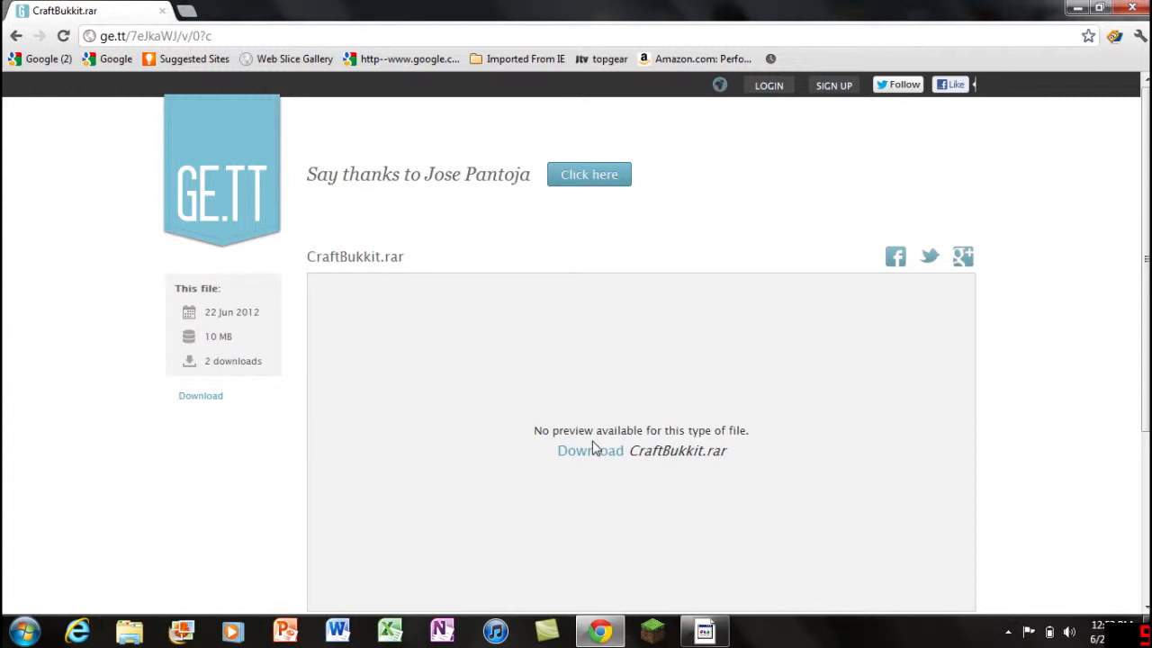
left_click(589, 450)
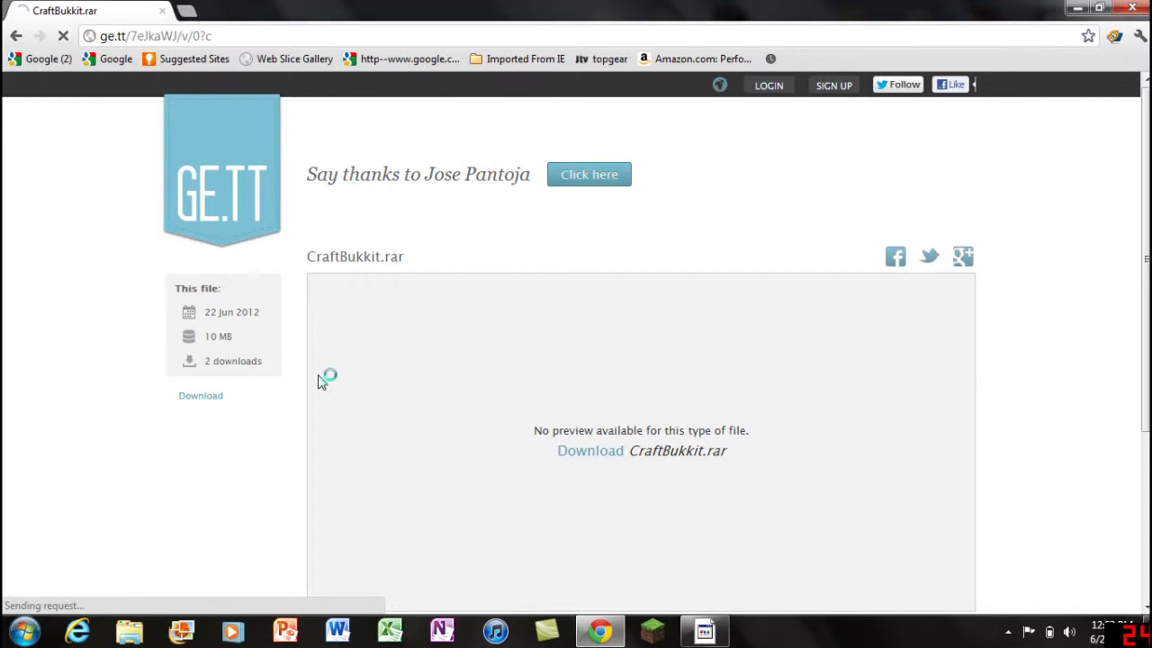
left_click(201, 395)
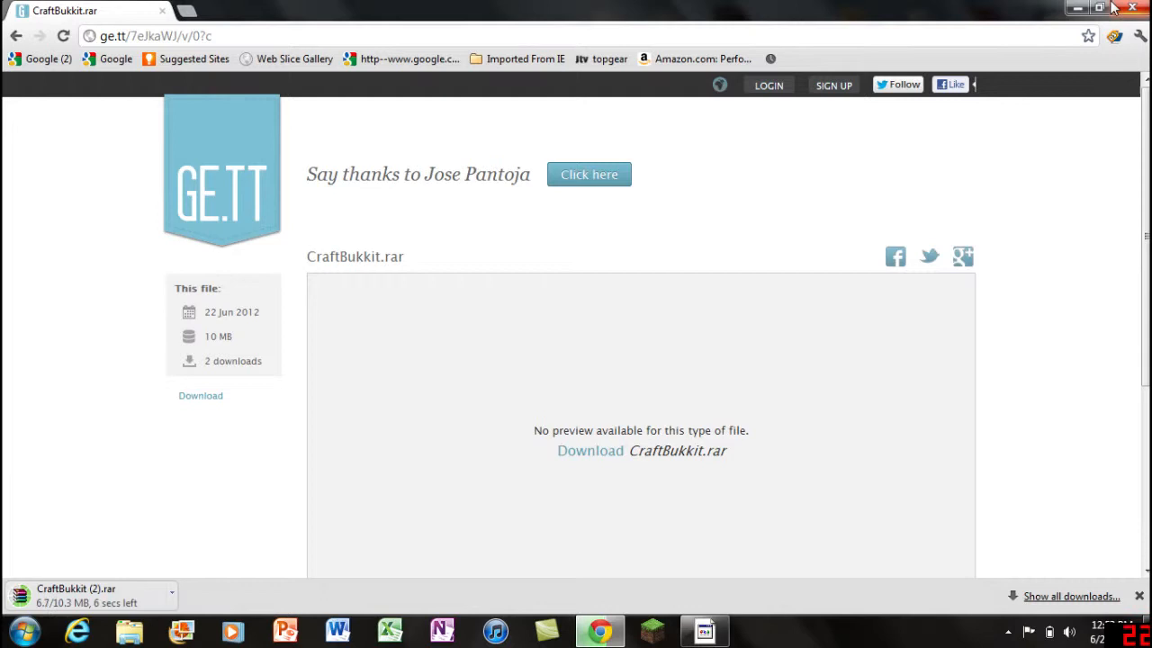
mouse_move(900, 83)
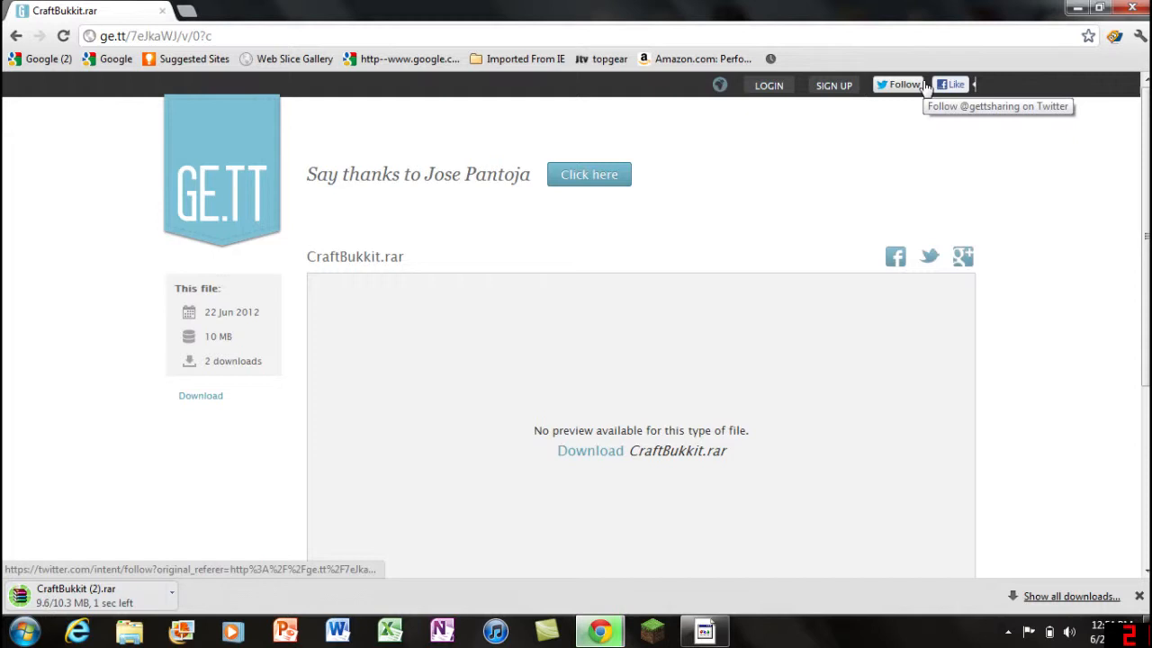
mouse_move(410, 59)
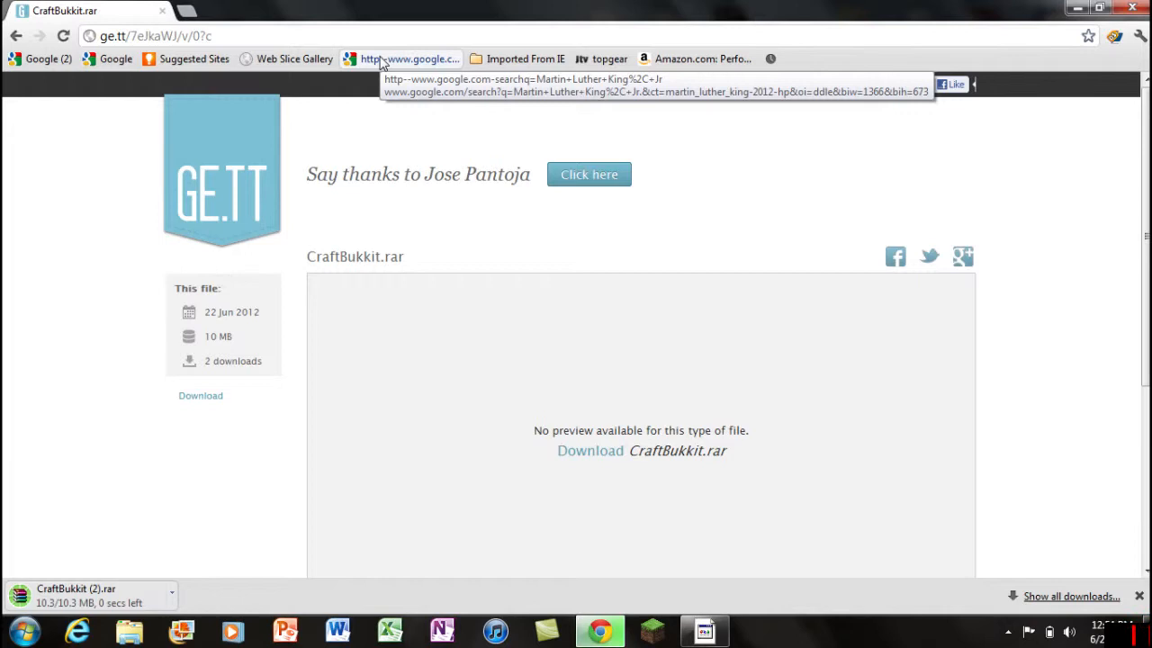
mouse_move(99, 612)
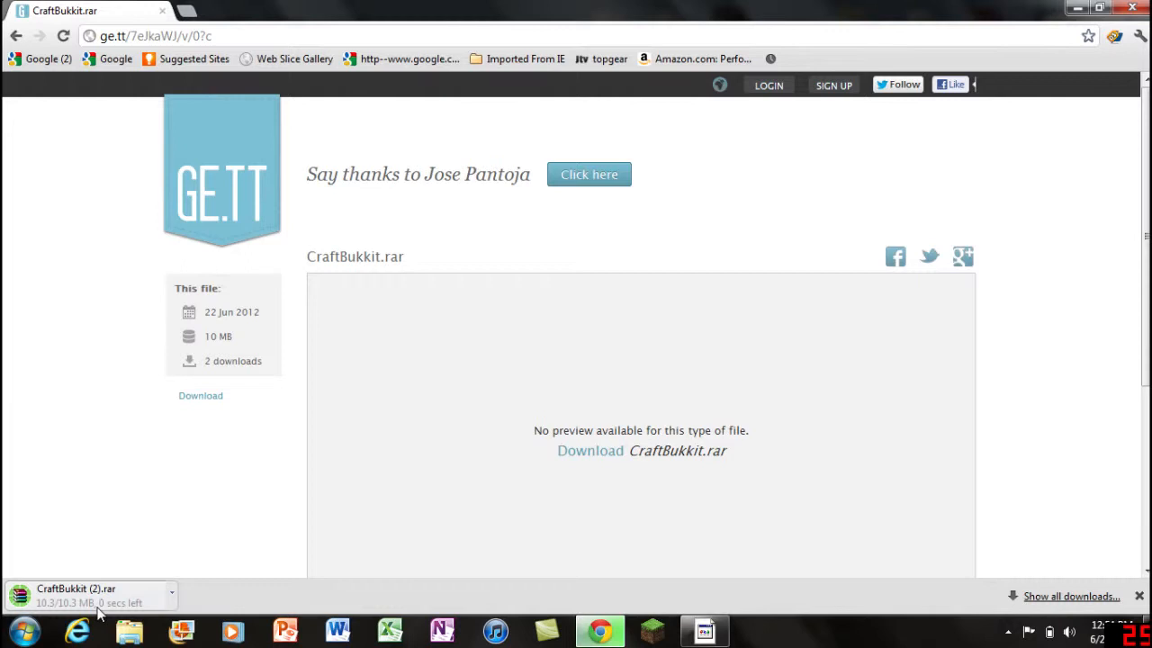
mouse_move(153, 220)
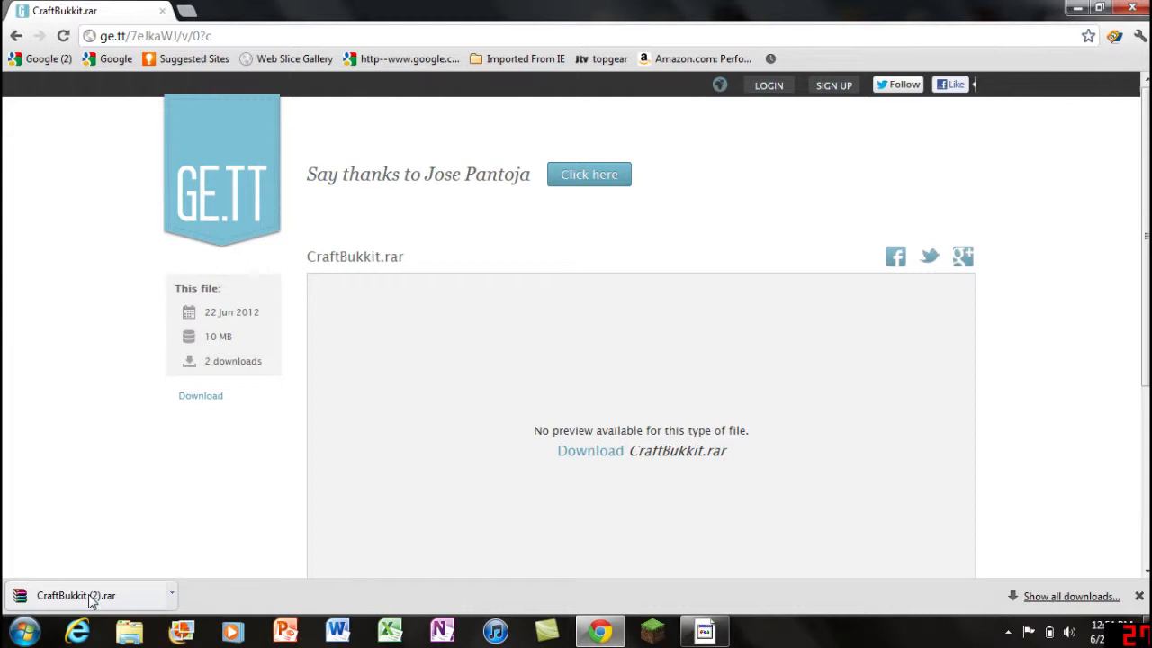
mouse_move(76, 595)
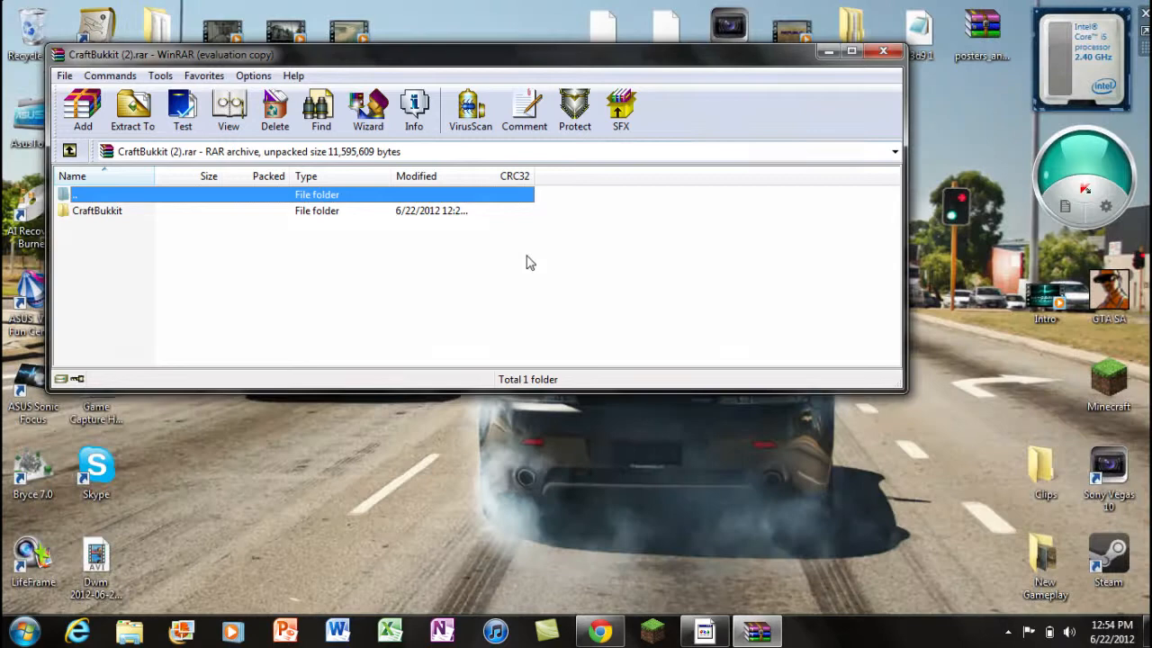
- Drag the CraftBukkit folder from the archive onto the desktop, then close WinRAR
left_click(132, 110)
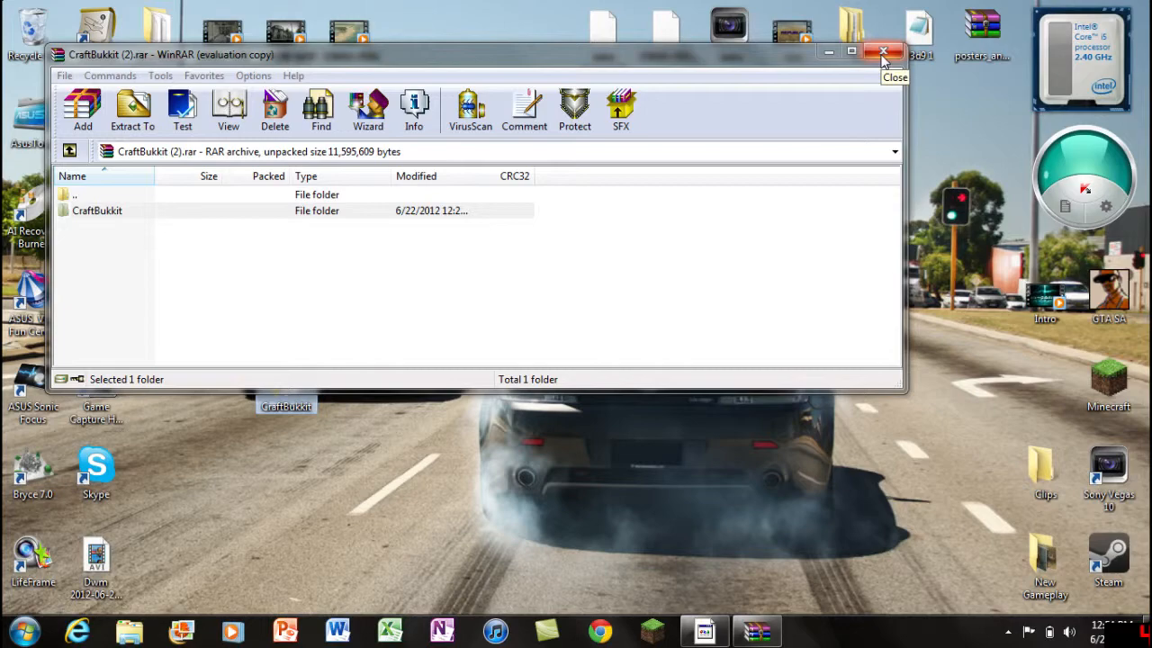
left_click(883, 51)
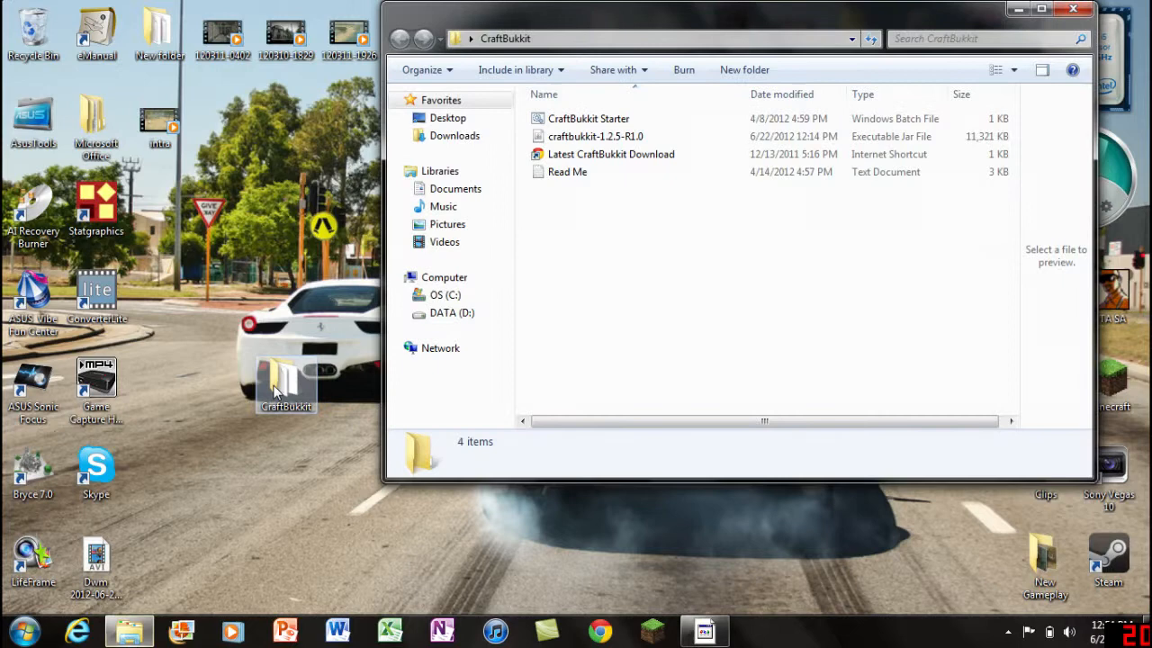
- Run the CraftBukkit Starter batch file to start the server and generate world files
left_click(589, 118)
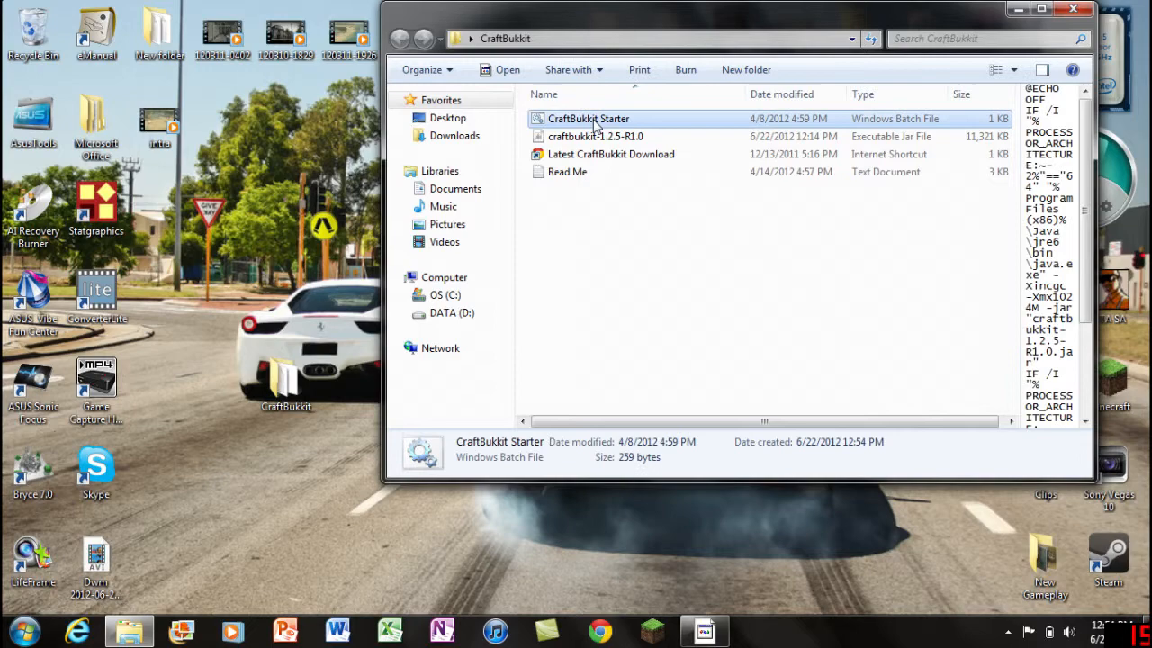
double_click(589, 117)
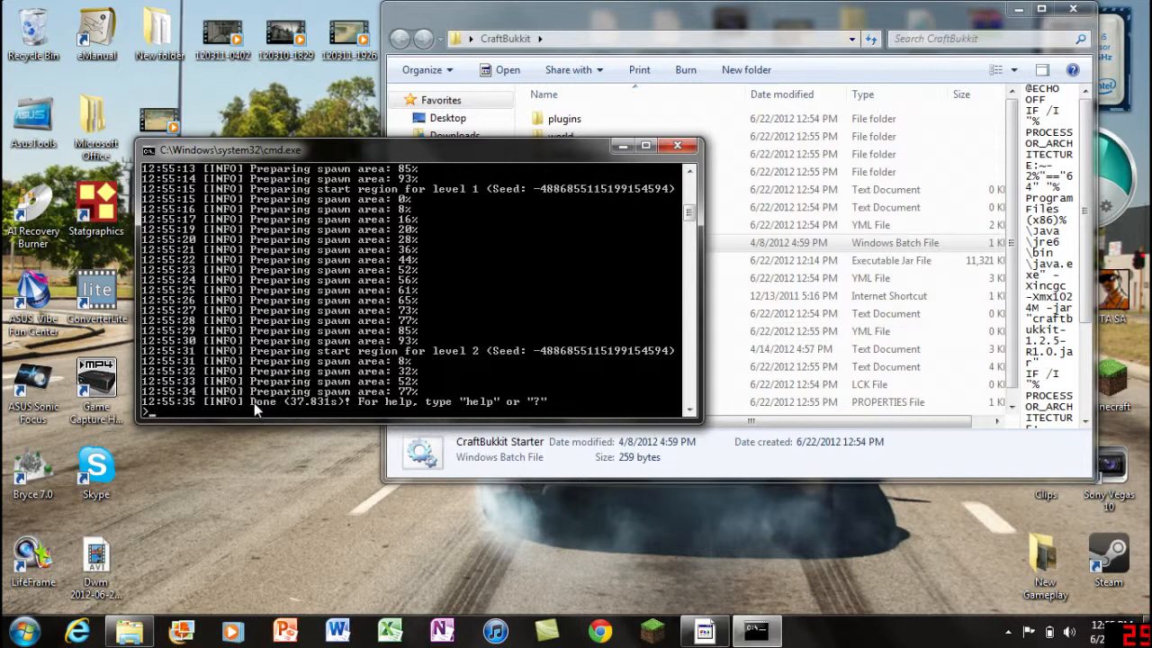
- Enter the stop command in the server console to shut it down
type("stop")
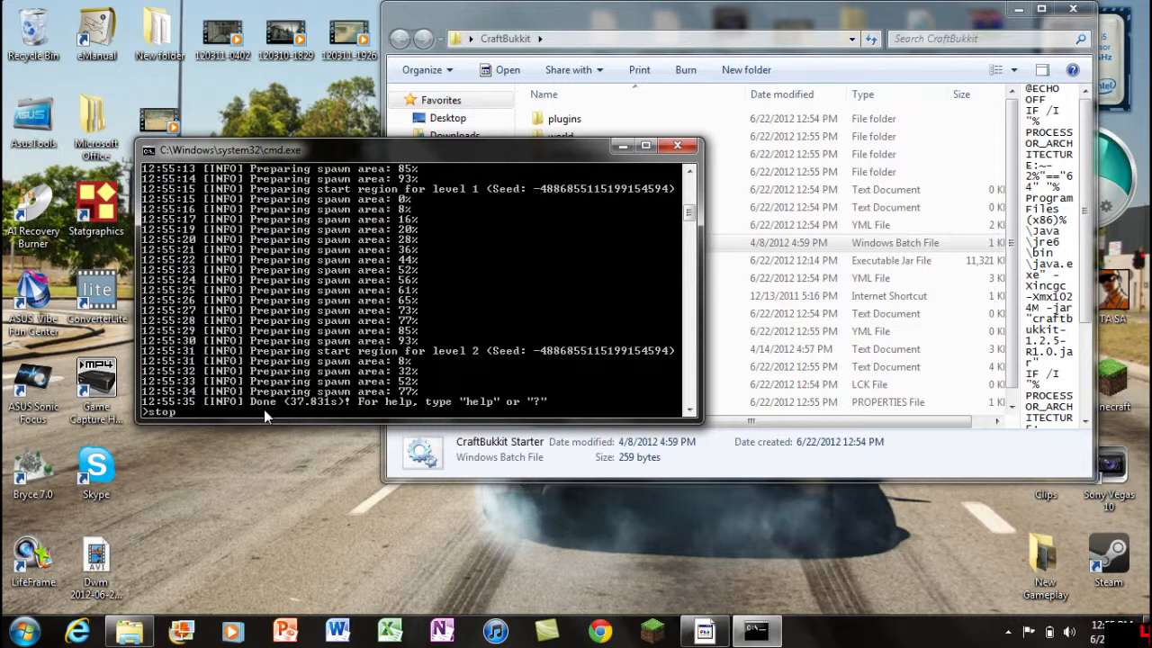
key("Return")
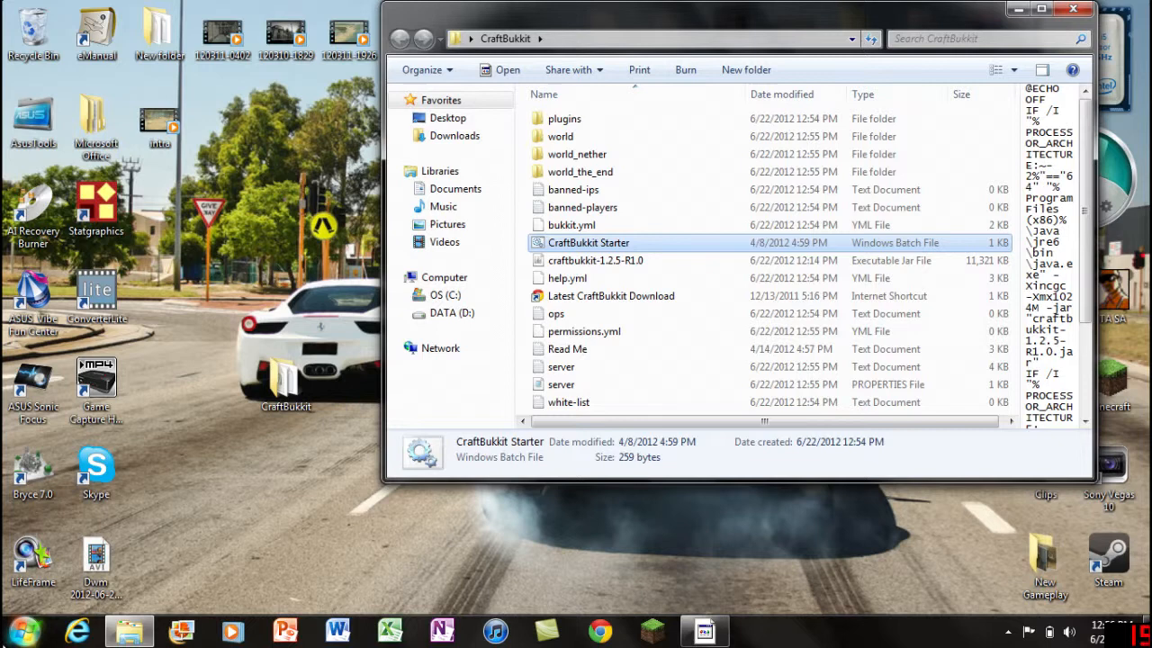
mouse_move(20, 632)
type("run")
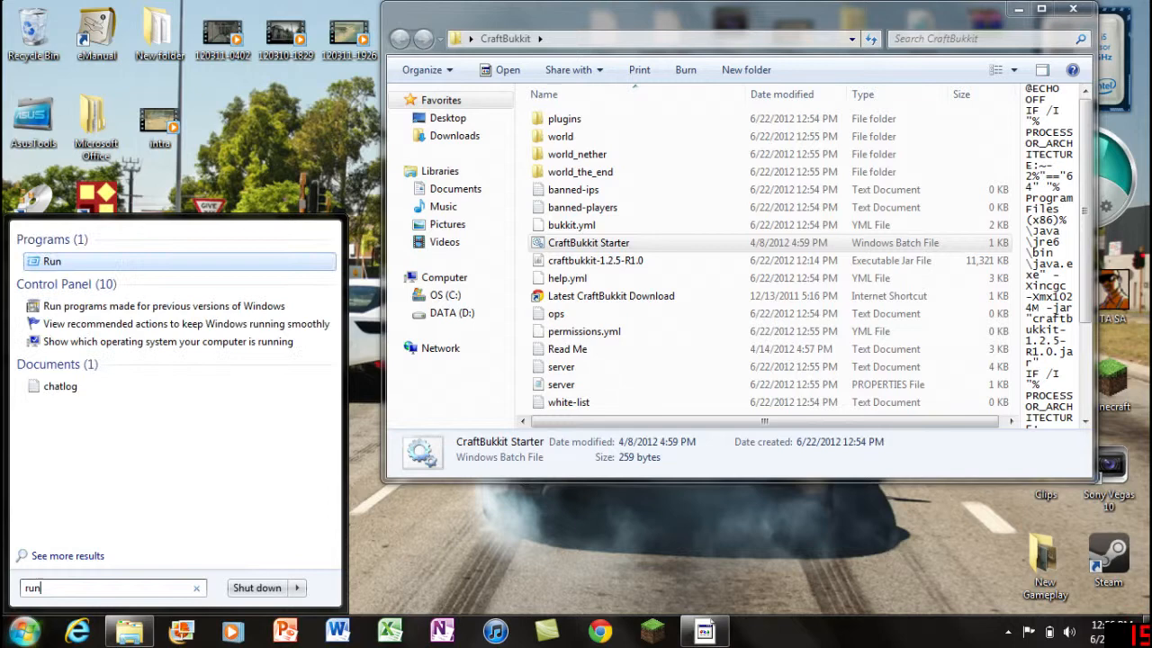
- Launch cmd through the Run dialog to get a Command Prompt
left_click(51, 261)
type("cmd")
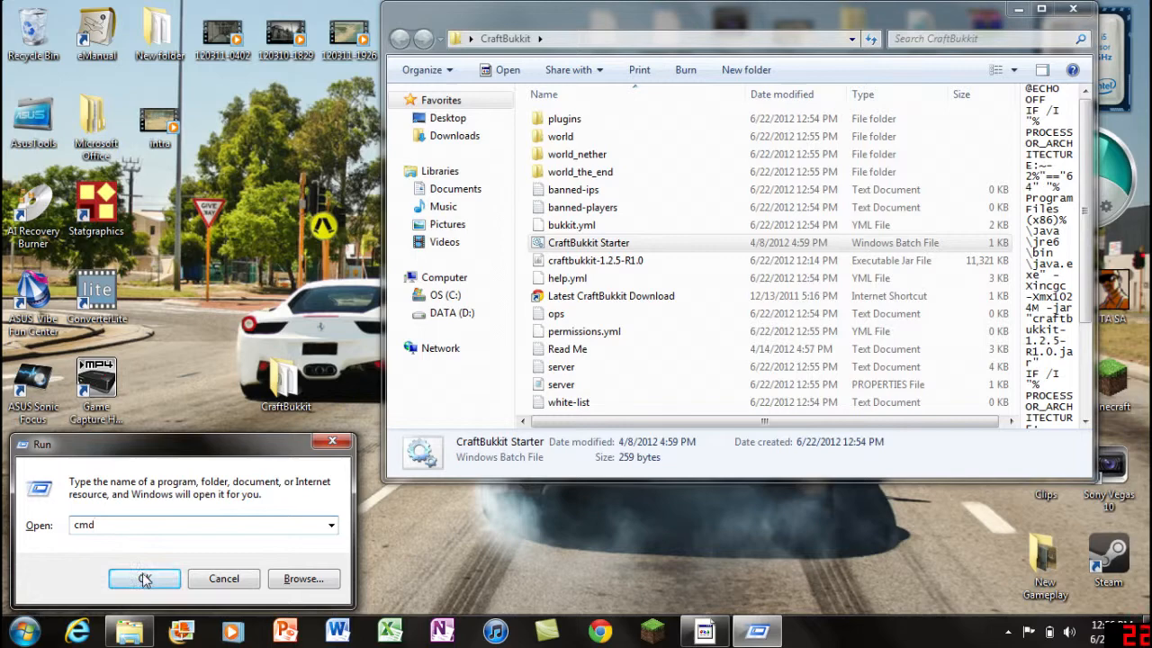
left_click(144, 579)
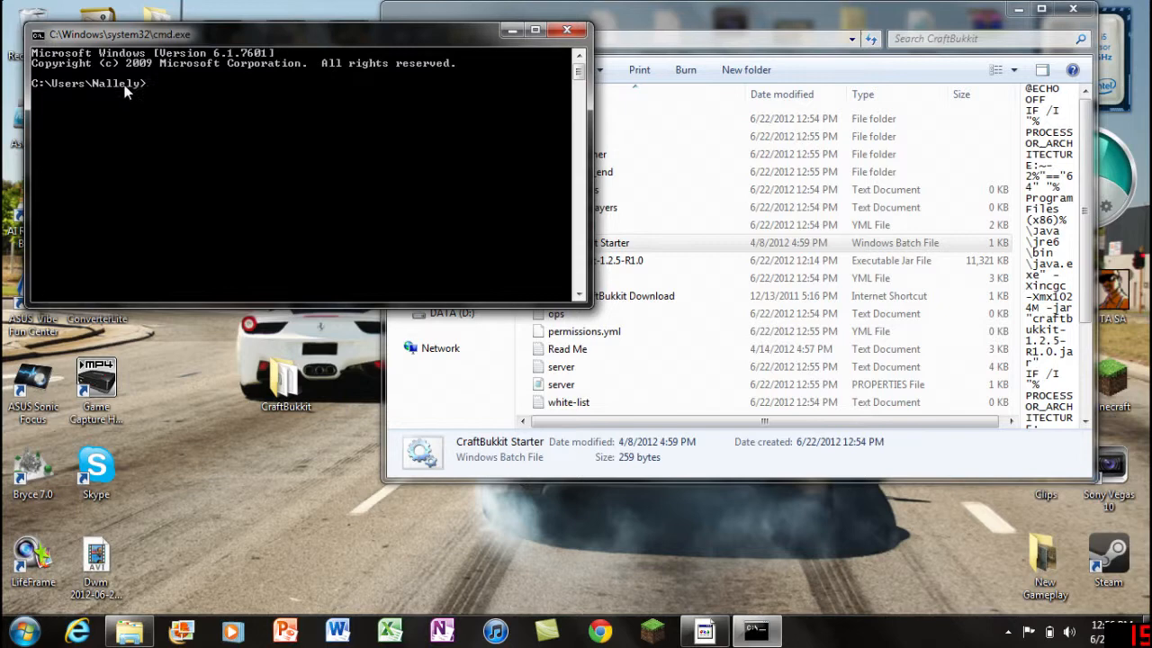
mouse_move(158, 93)
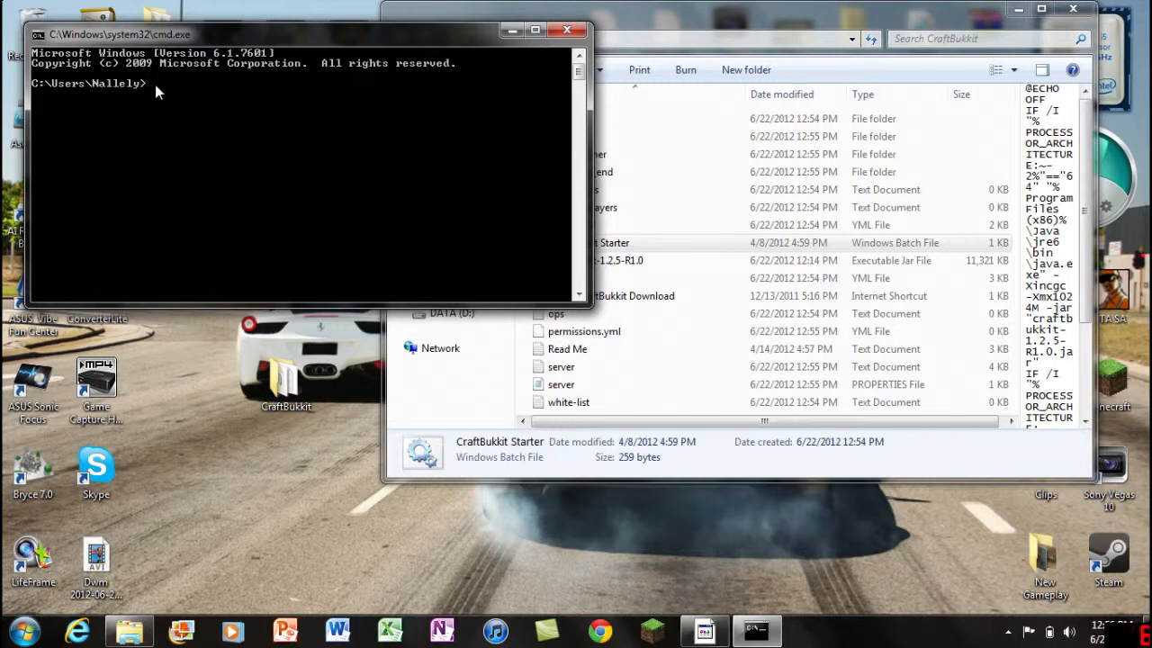
- Run ipconfig to read IPv4 address 192.168.1.69, then bring back the CraftBukkit folder
type("ipconfi")
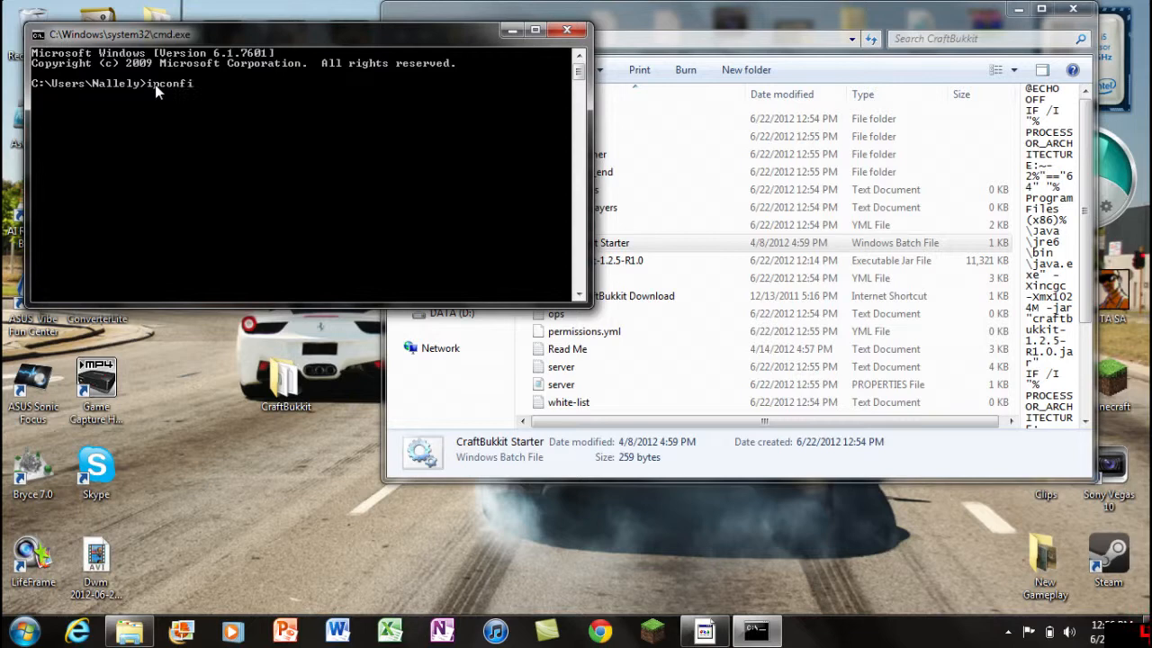
type("g")
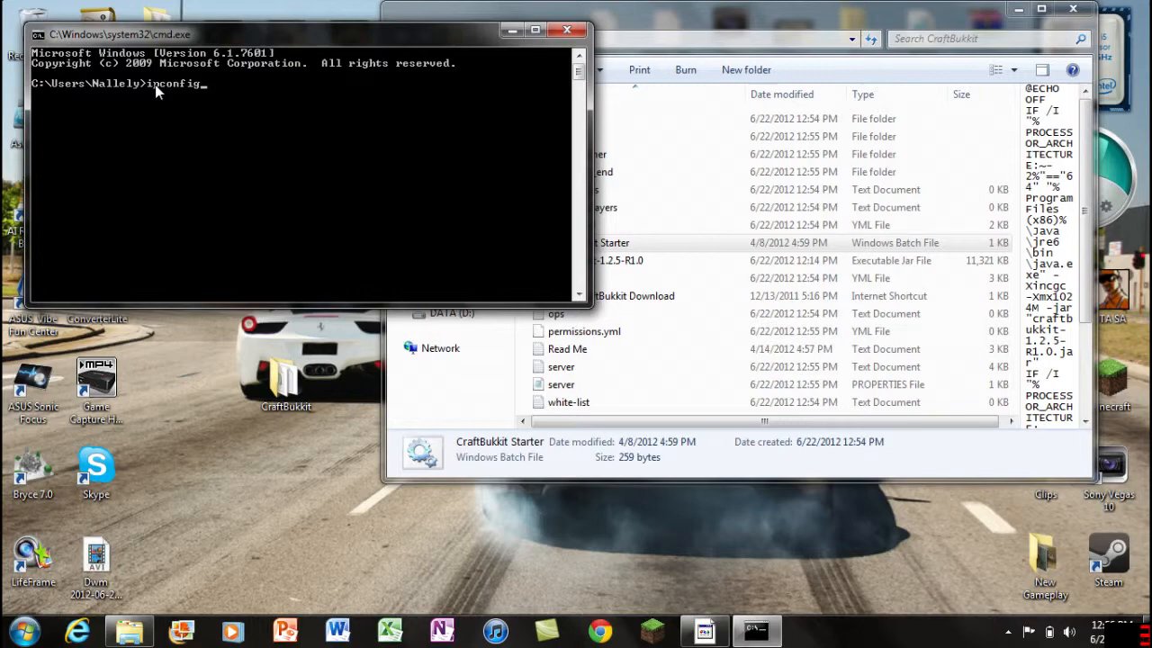
key("Return")
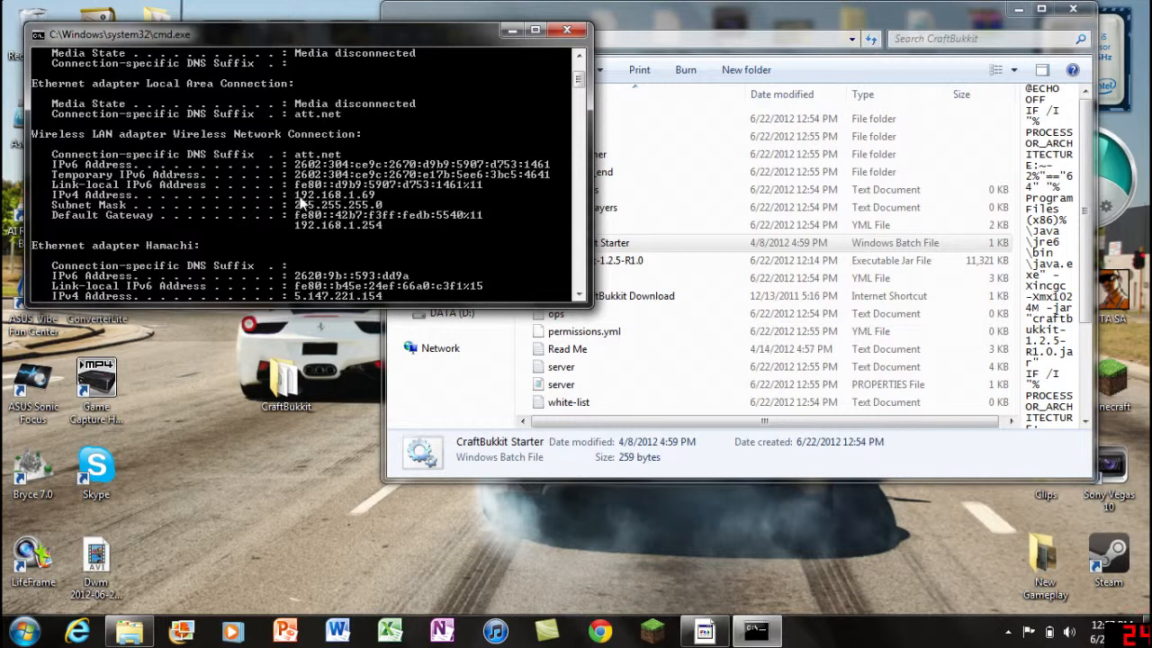
left_click(589, 242)
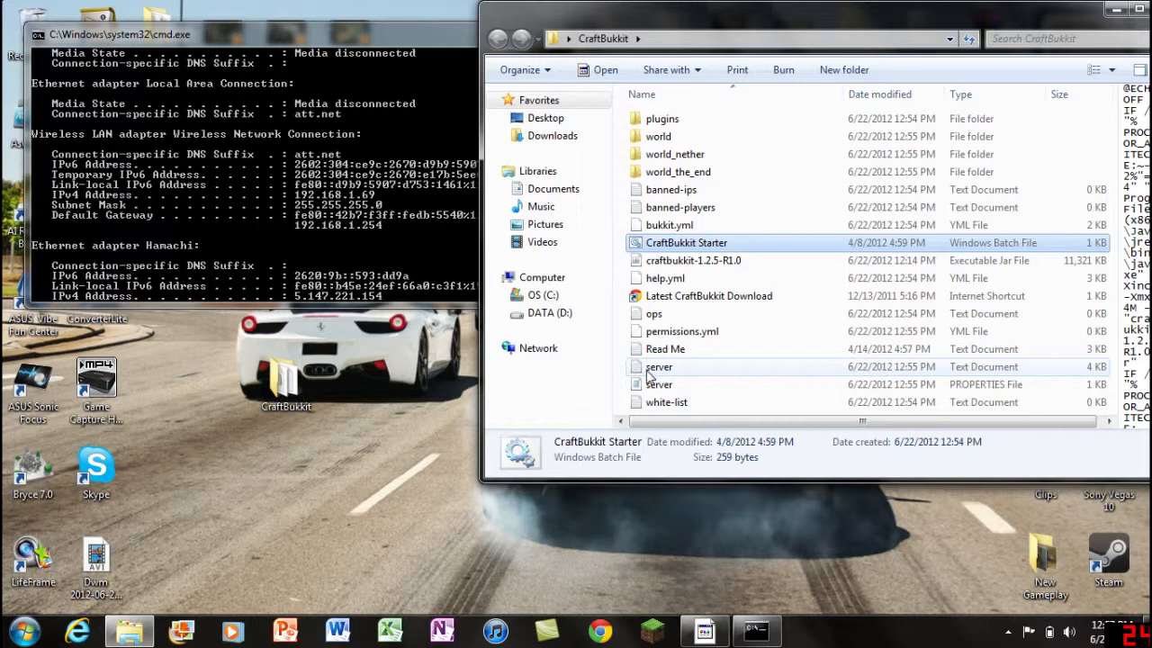
mouse_move(977, 390)
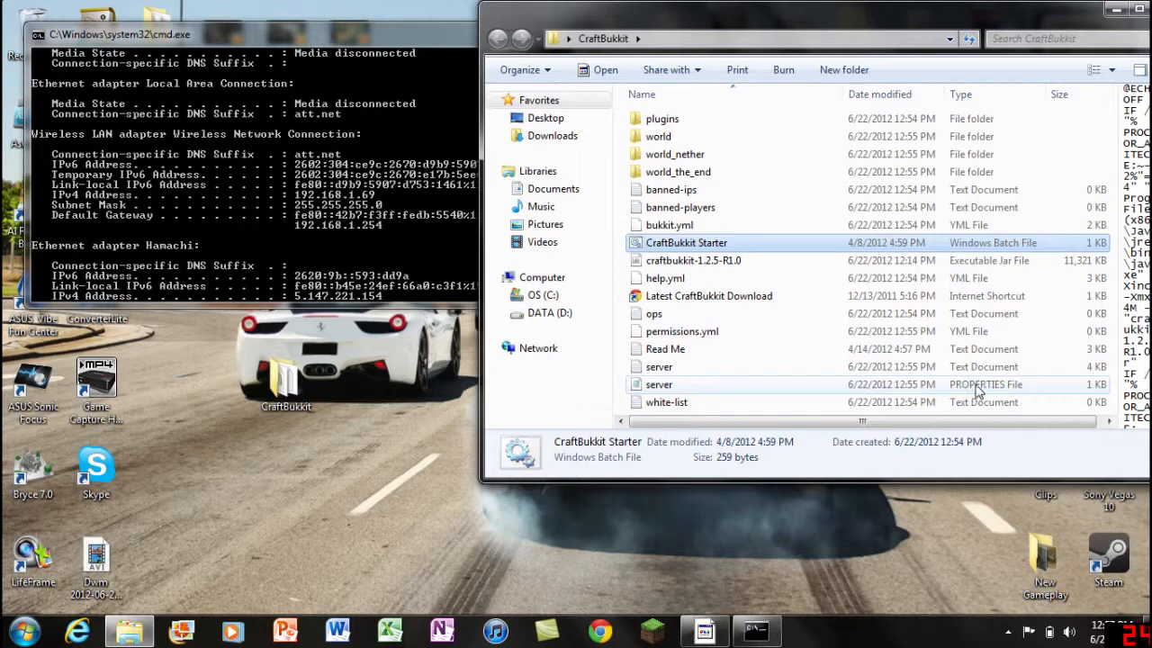
- Enter server-ip=192.168.1.69 in server.properties, then save and close Notepad
double_click(659, 384)
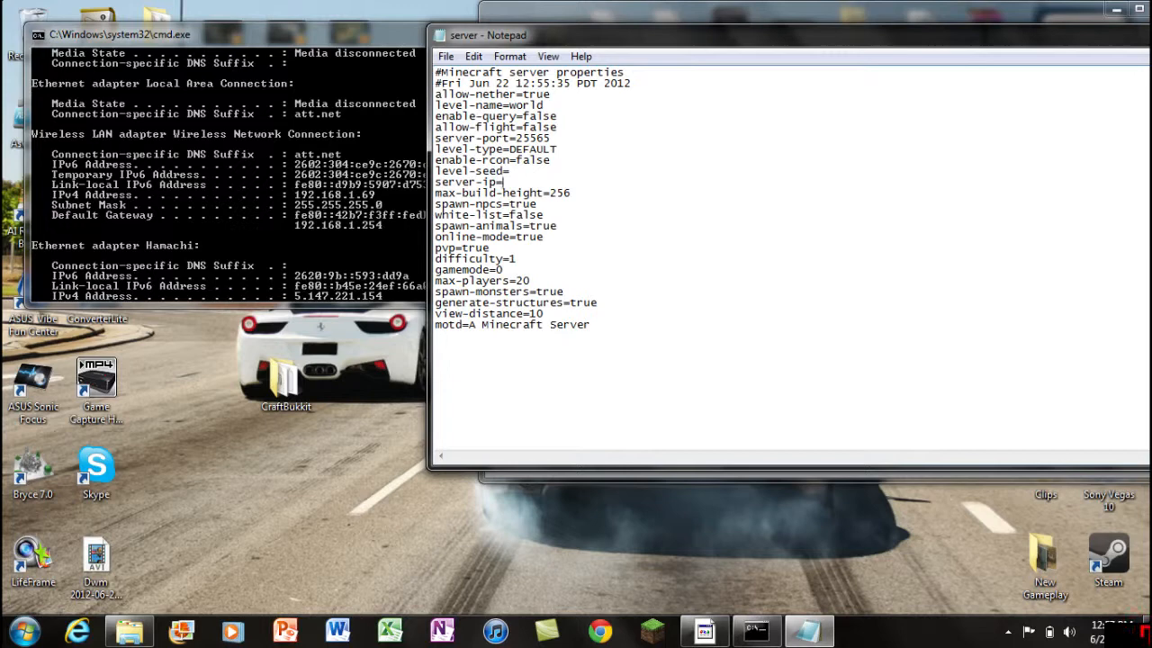
type("192.168")
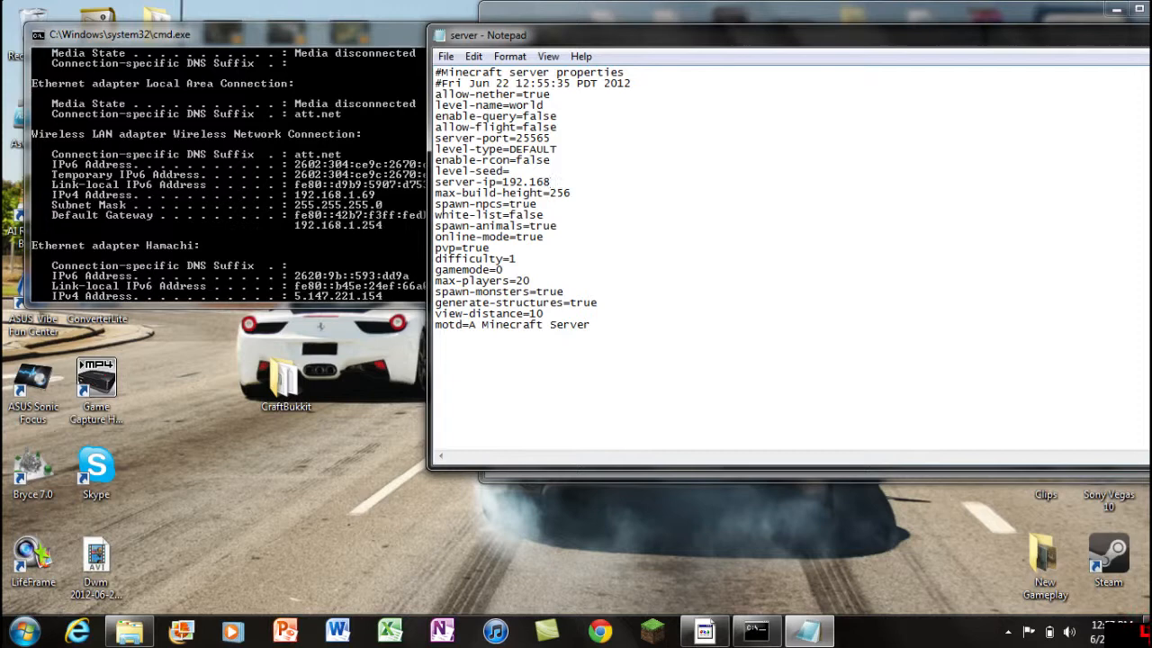
left_click(446, 56)
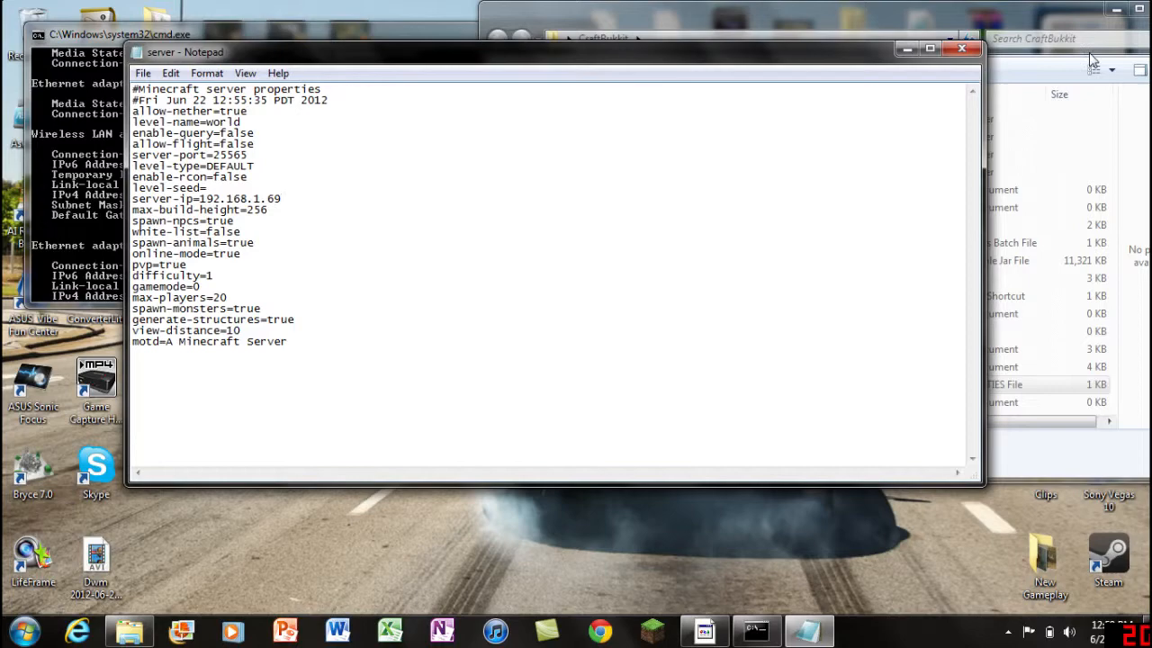
left_click(961, 49)
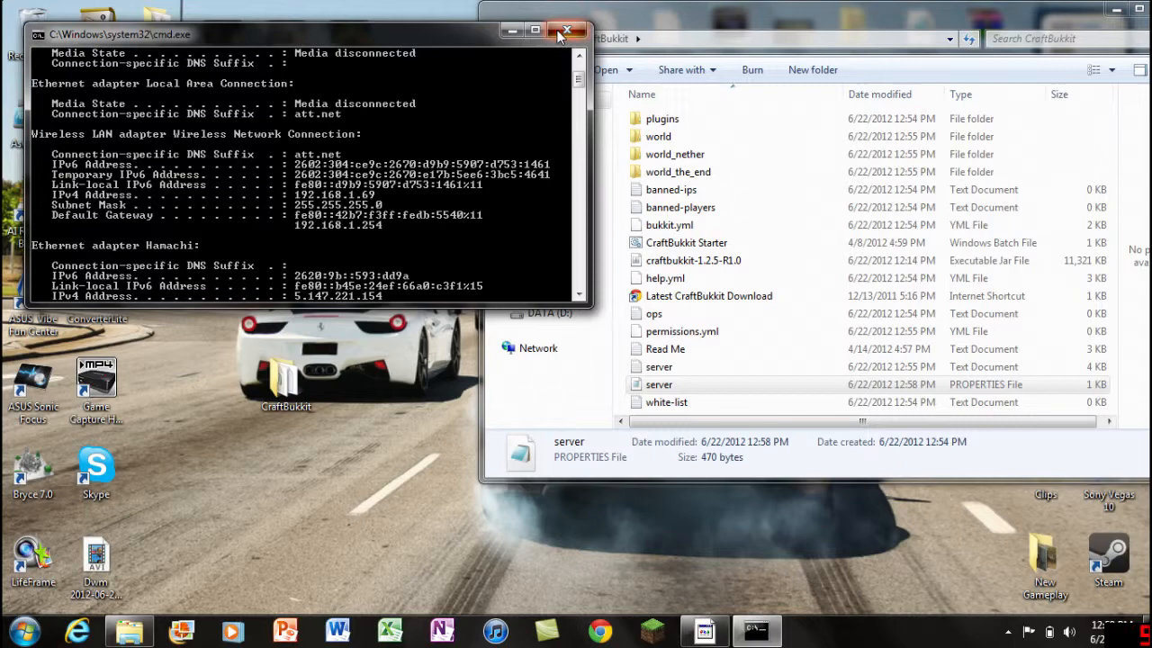
- Close the ipconfig console and open ops.txt to add the player name
left_click(565, 29)
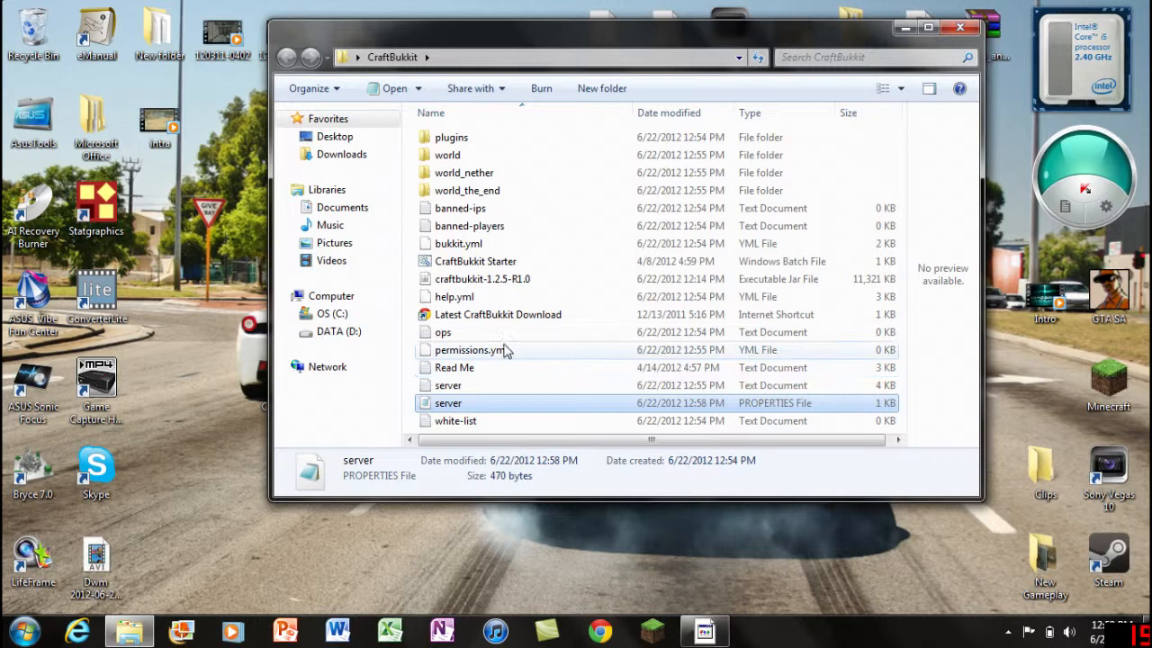
mouse_move(494, 302)
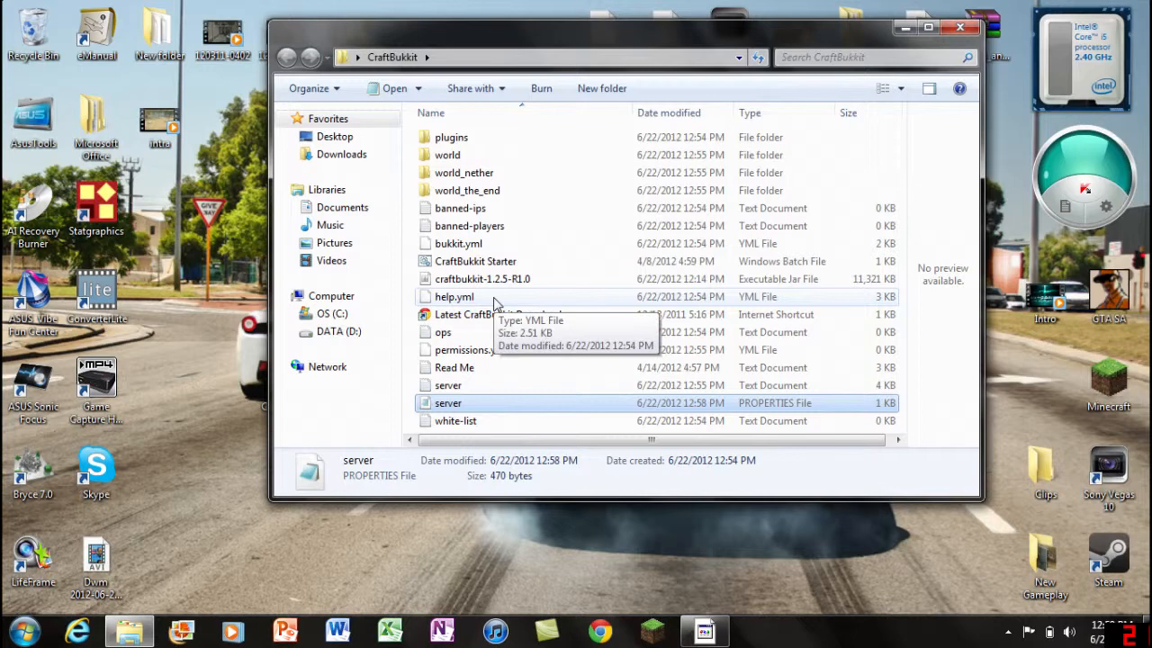
mouse_move(441, 332)
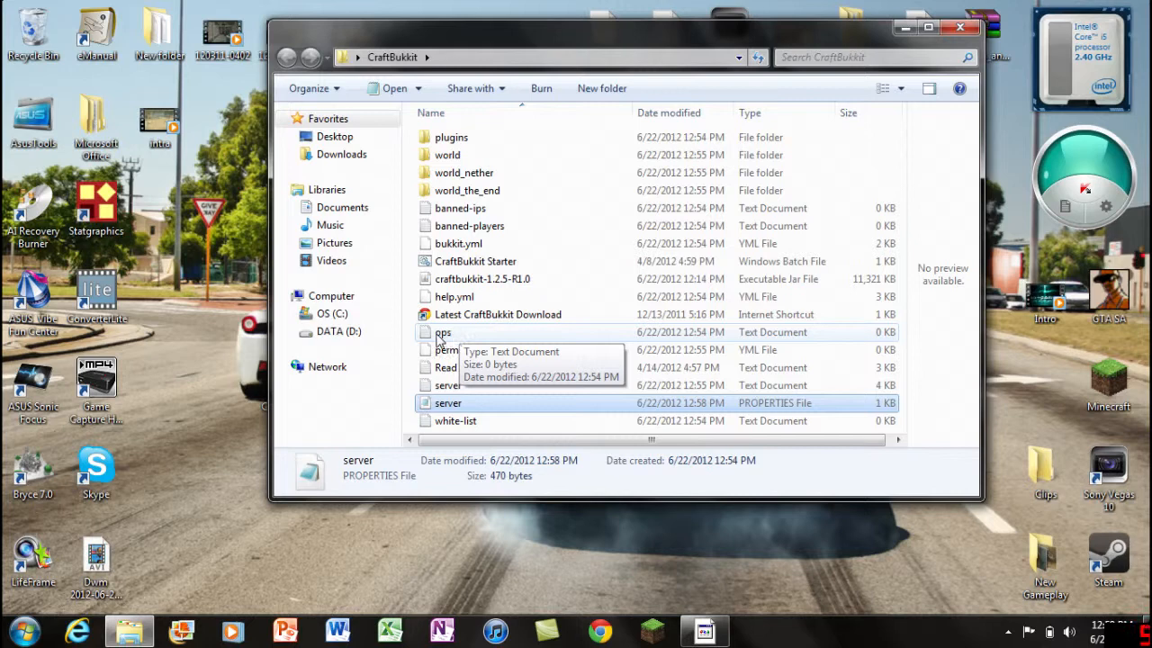
mouse_move(444, 344)
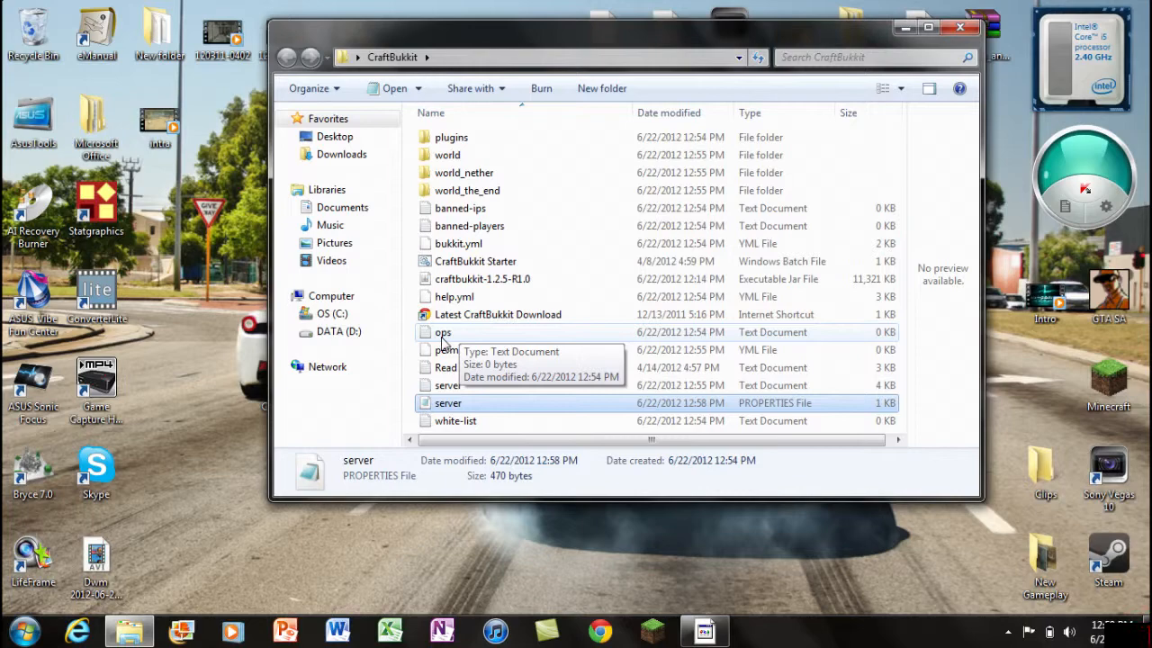
double_click(442, 333)
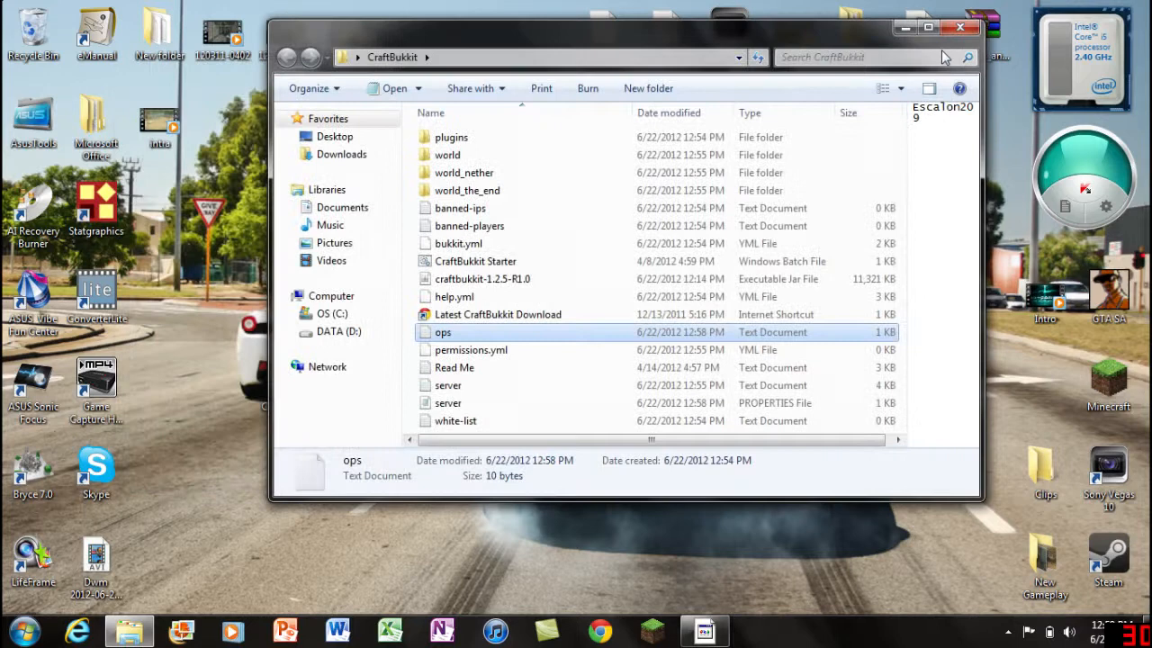
mouse_move(475, 261)
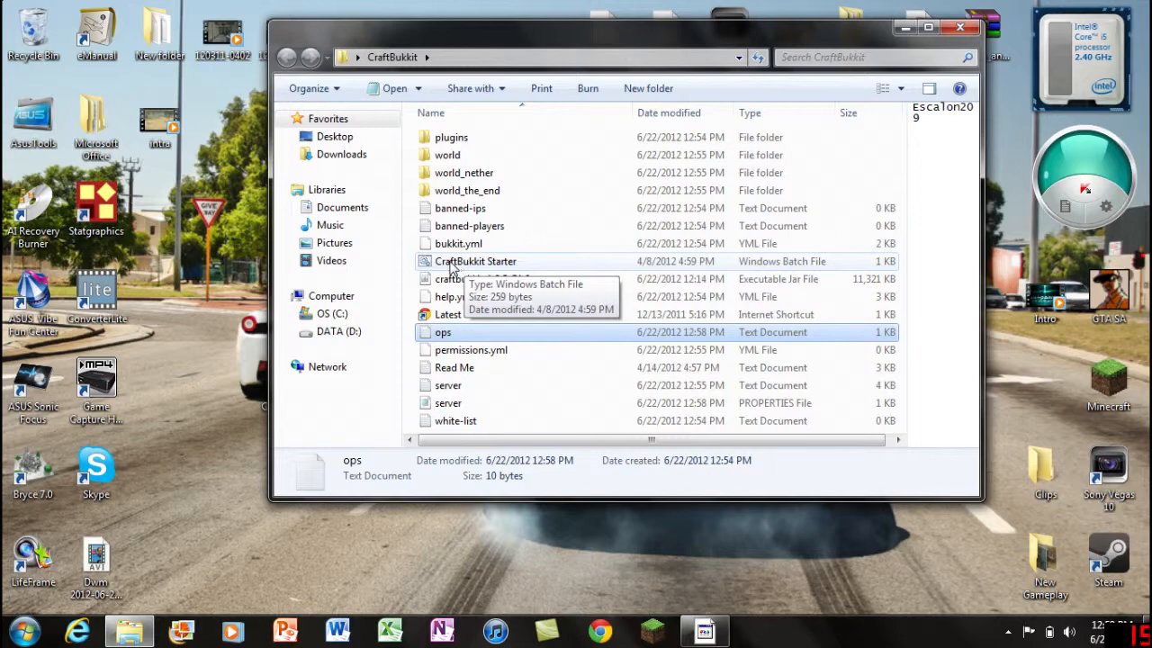
- Restart the server with CraftBukkit Starter.bat and close the CraftBukkit folder window
double_click(475, 261)
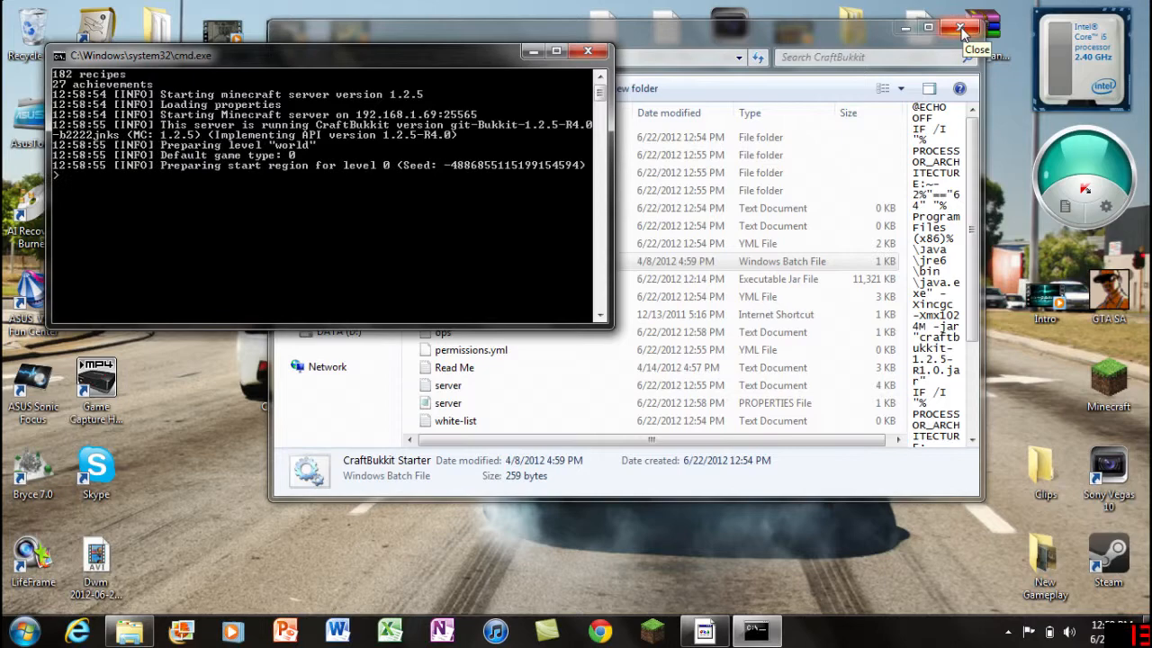
left_click(960, 27)
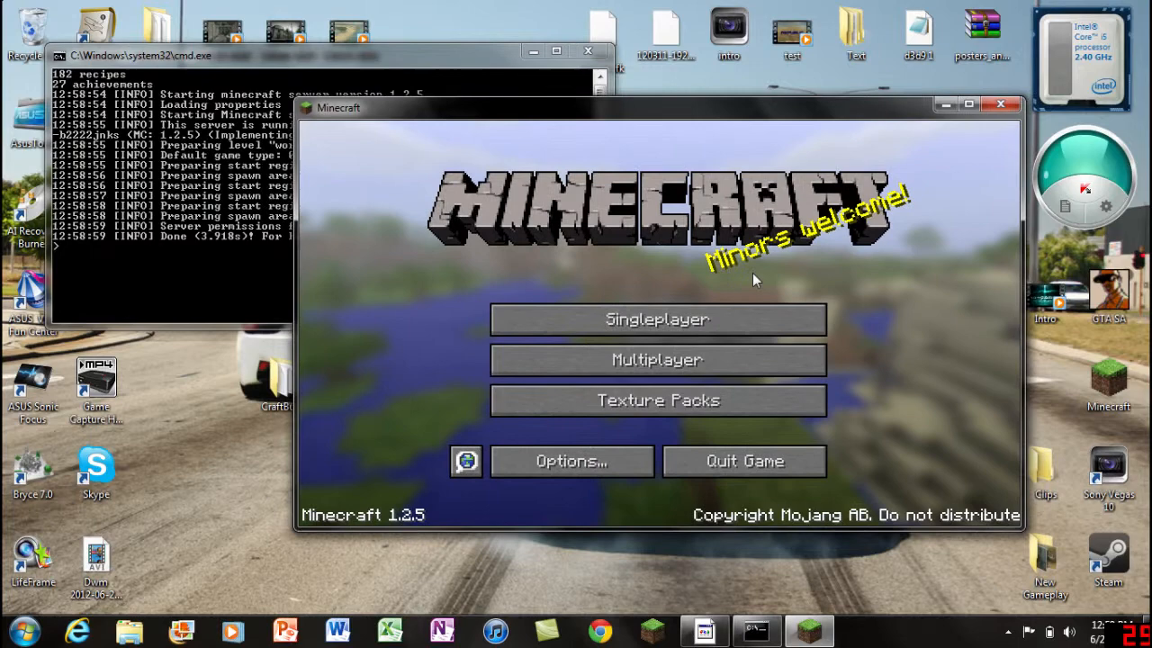
- In Multiplayer, add a server entry with address 192.168.1.69 and join it
left_click(657, 359)
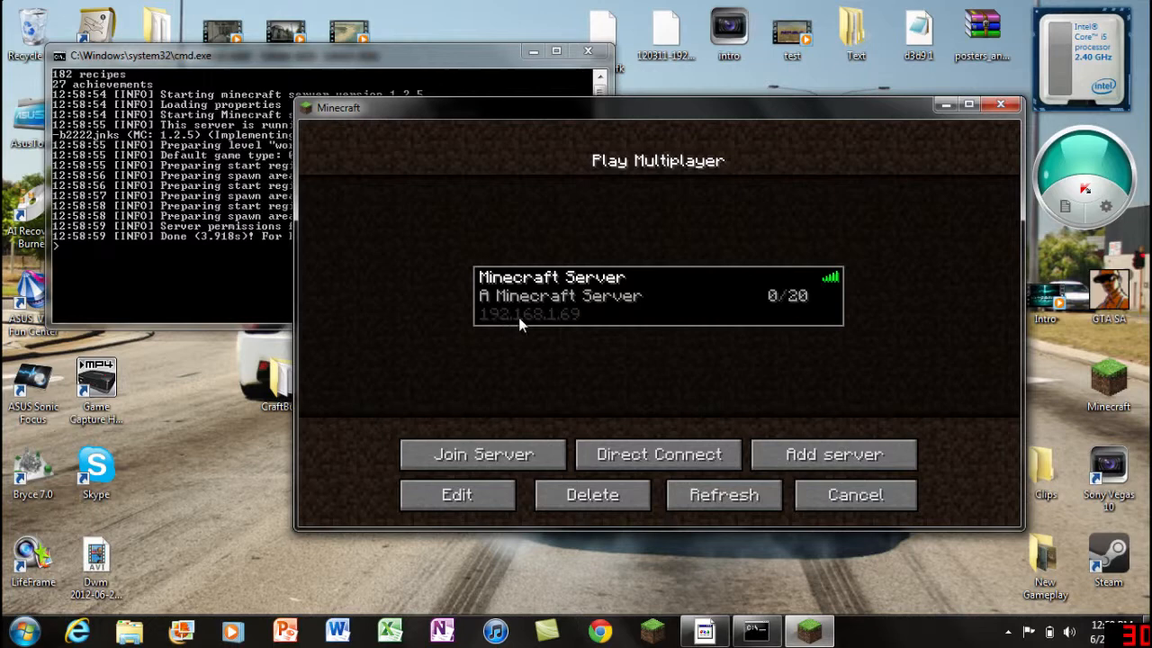
mouse_move(432, 135)
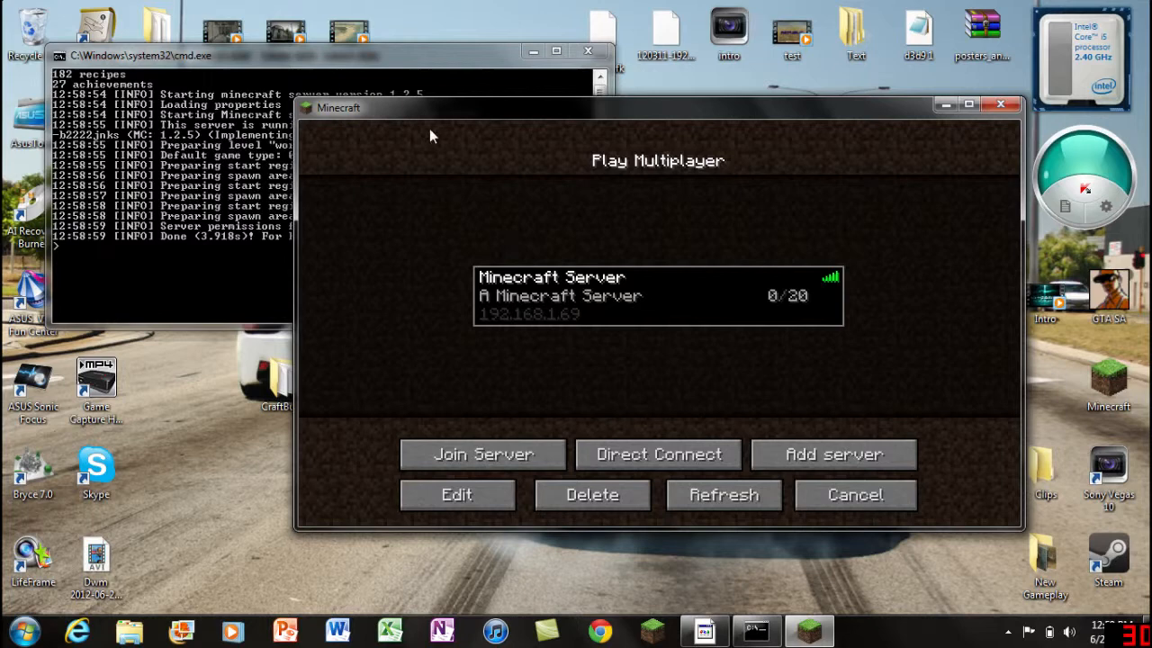
left_click(18, 630)
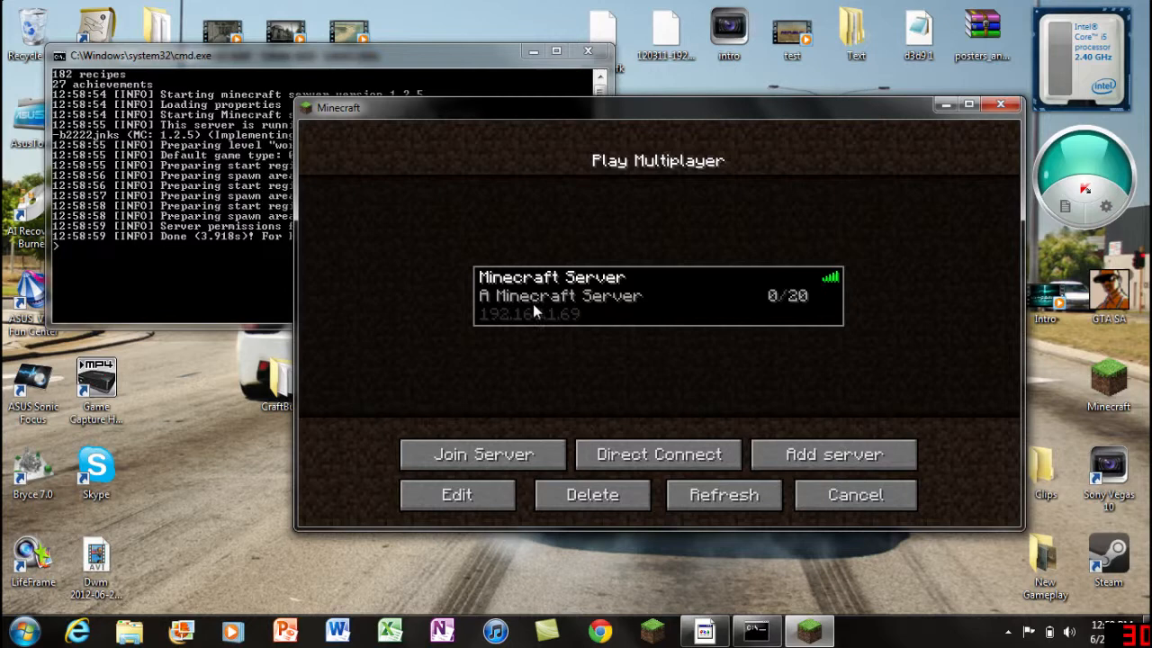
left_click(457, 494)
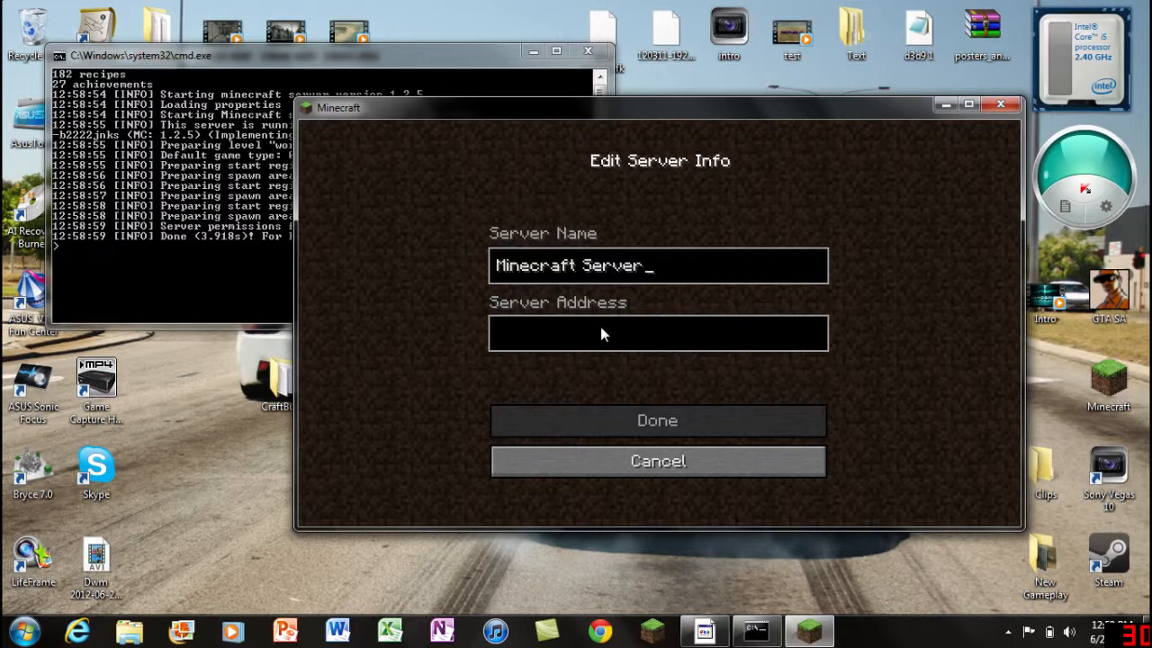
type("192.1")
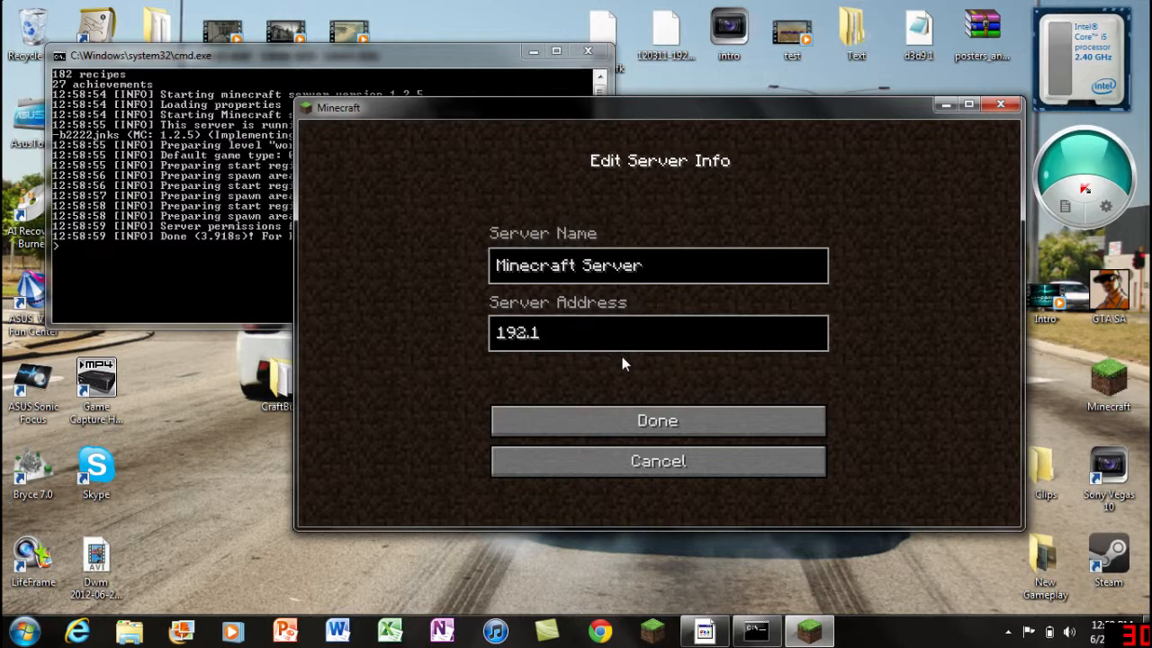
left_click(657, 420)
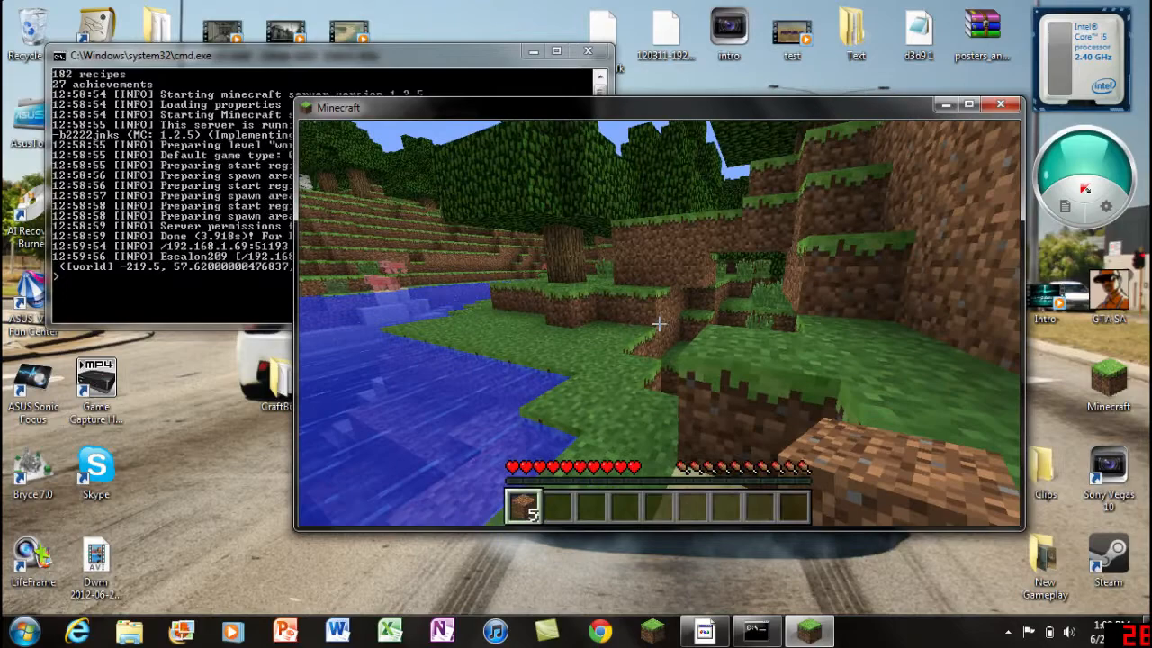
- Disconnect from the CraftBukkit server via the in-game menu and close Minecraft
key("Escape")
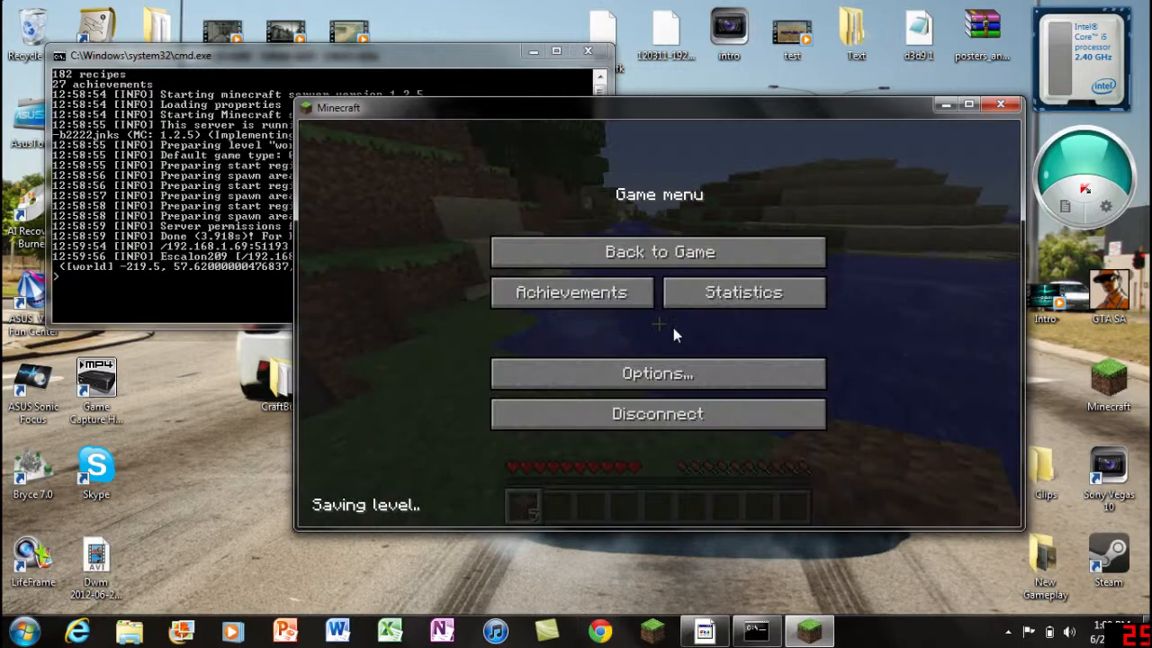
left_click(657, 413)
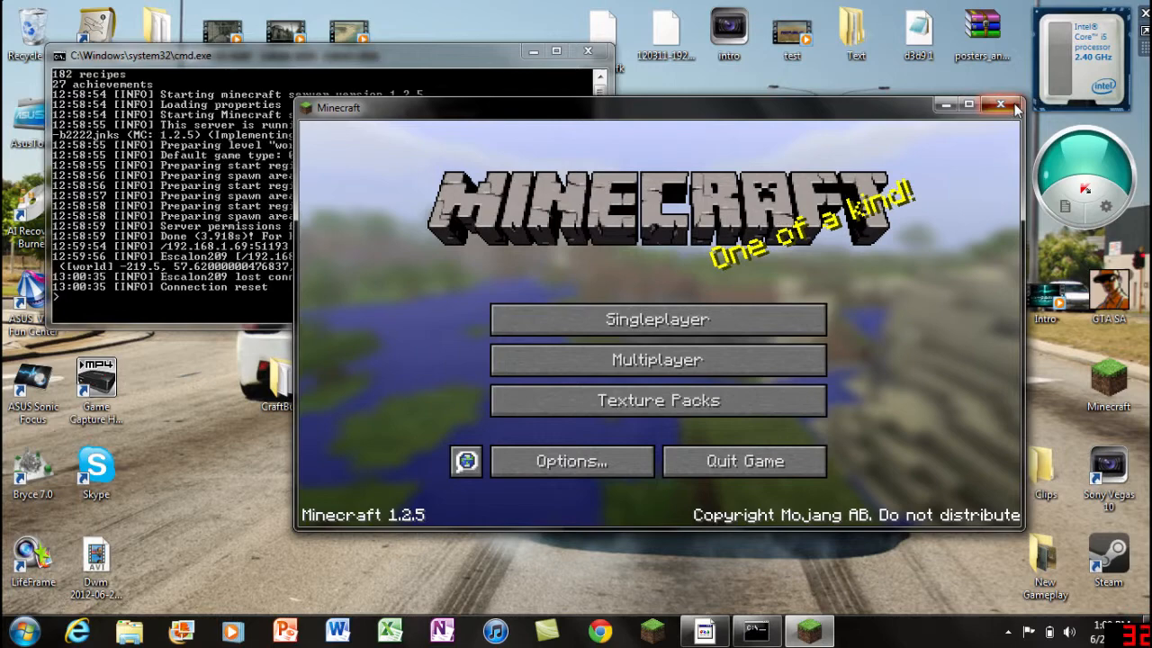
left_click(1000, 105)
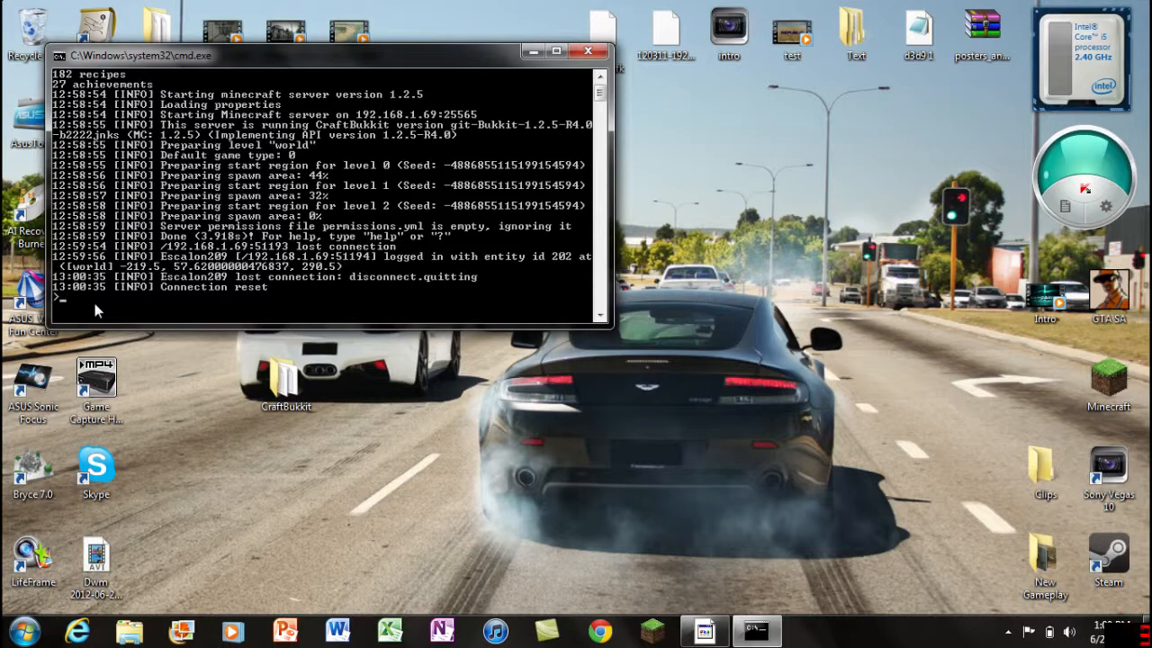
- Enter the 'stop' command in the server console to shut down CraftBukkit
type("stop")
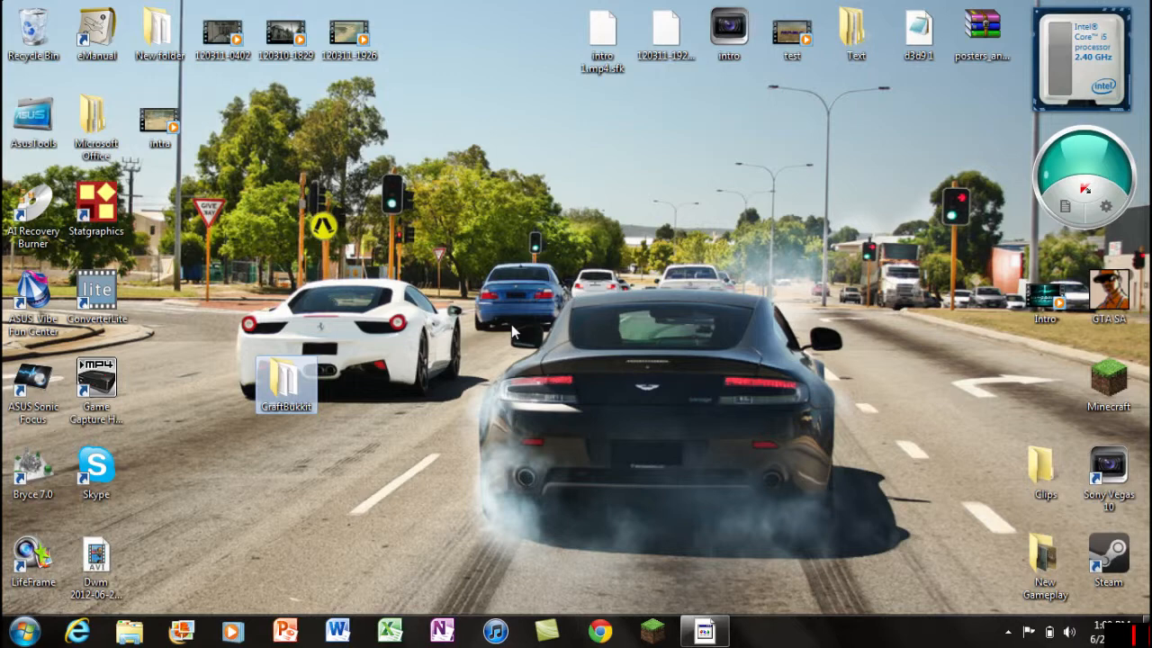
mouse_move(506, 339)
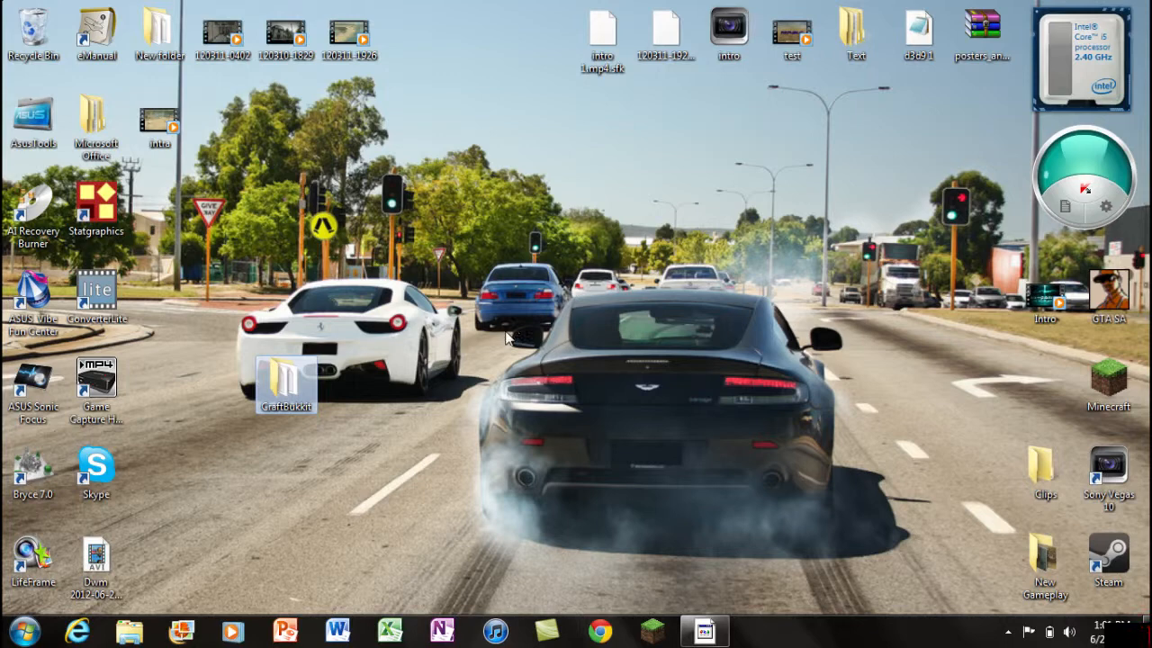
mouse_move(383, 407)
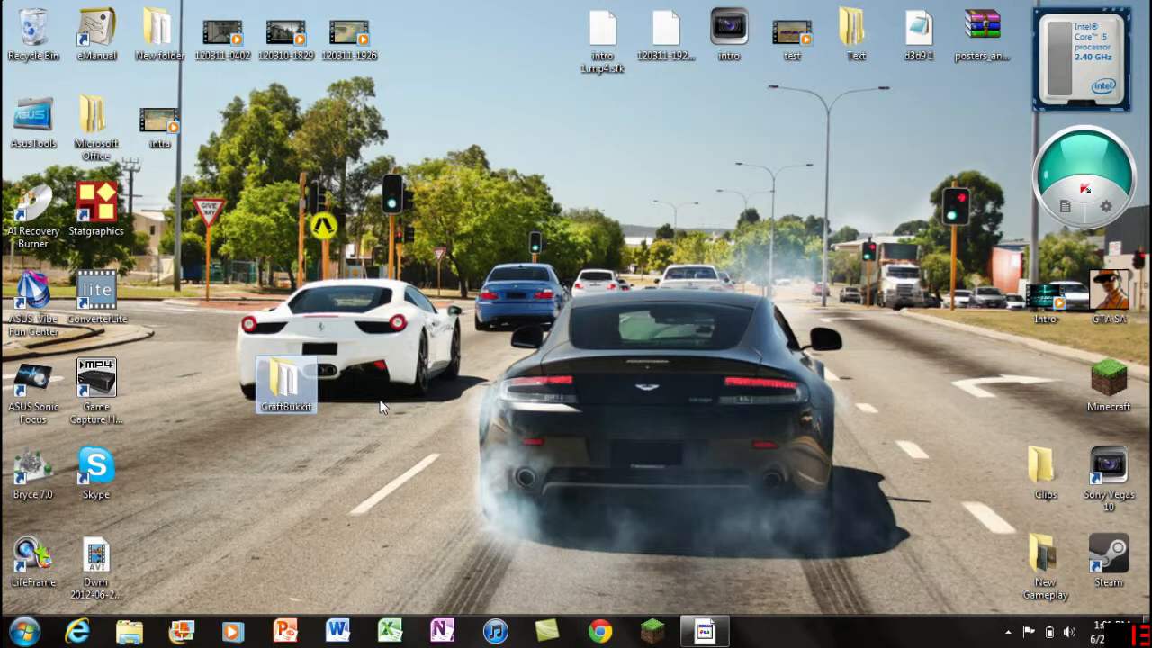